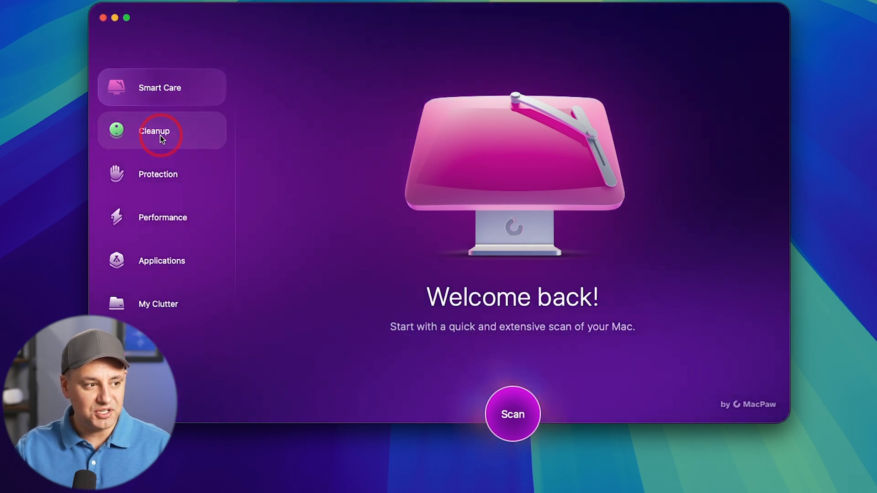
Preview the Cleanup, Protection and Performance modules in turn from the sidebar
left_click(162, 131)
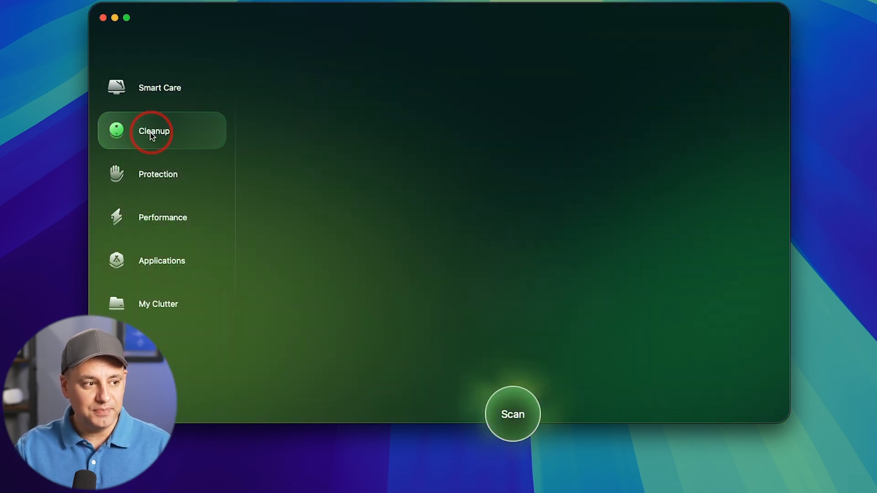
left_click(154, 131)
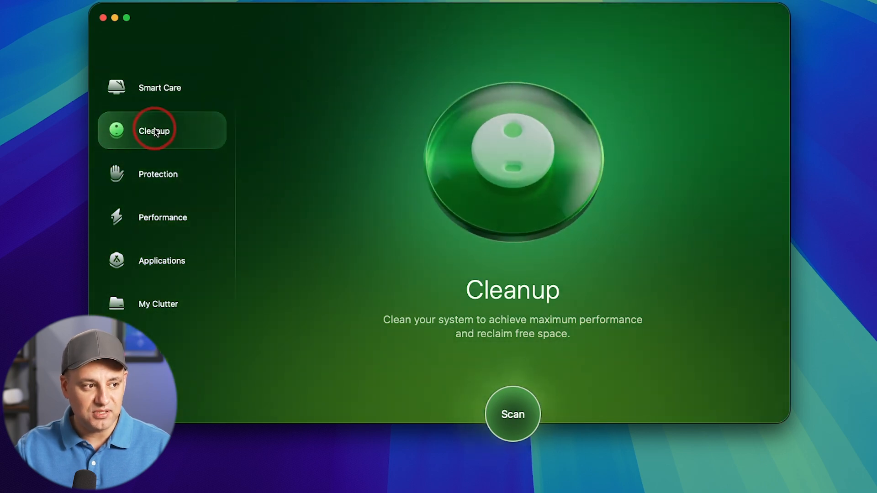
left_click(158, 174)
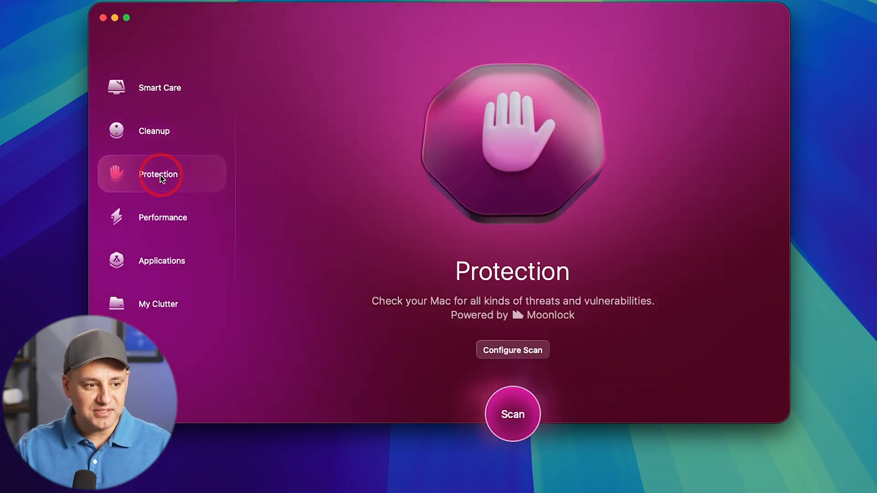
left_click(163, 218)
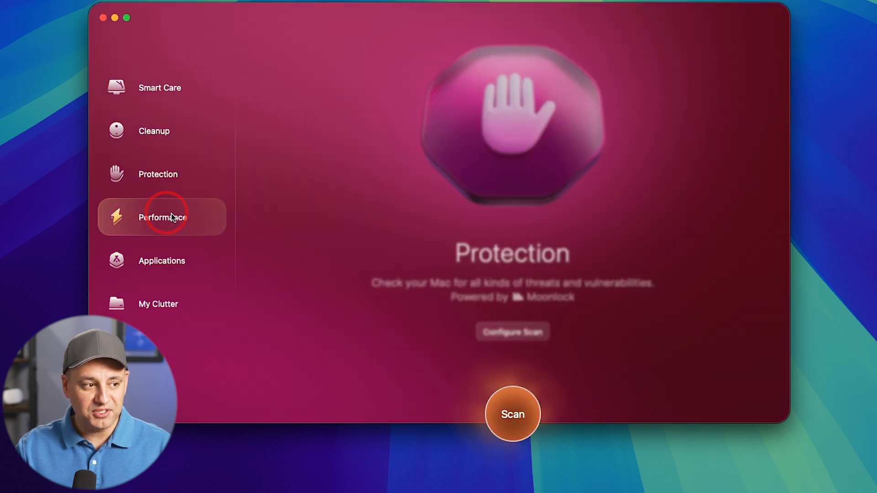
left_click(162, 217)
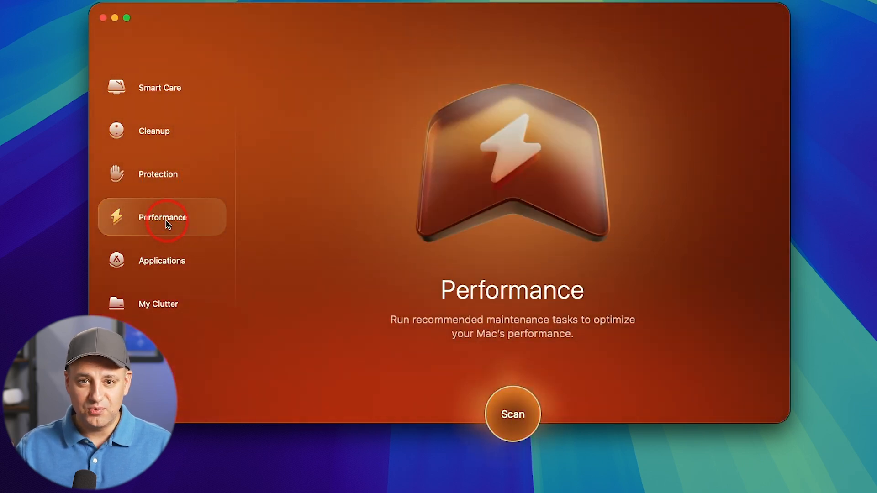
mouse_move(512, 316)
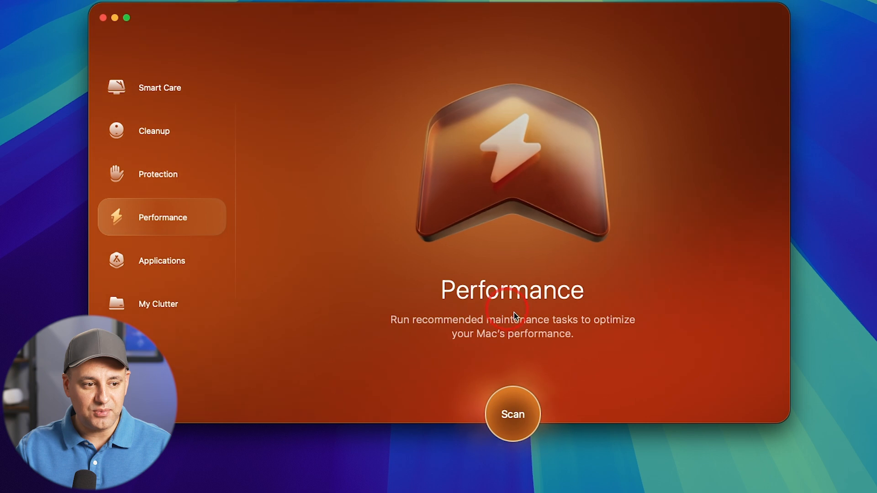
mouse_move(547, 327)
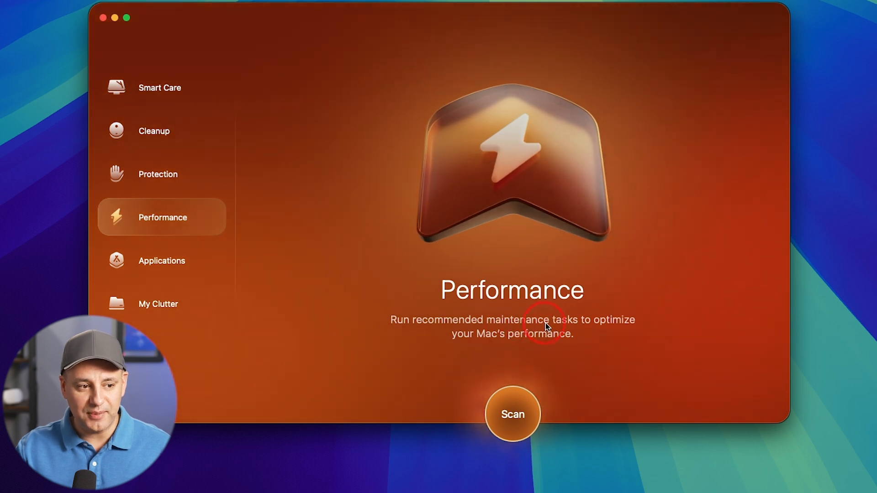
left_click(162, 261)
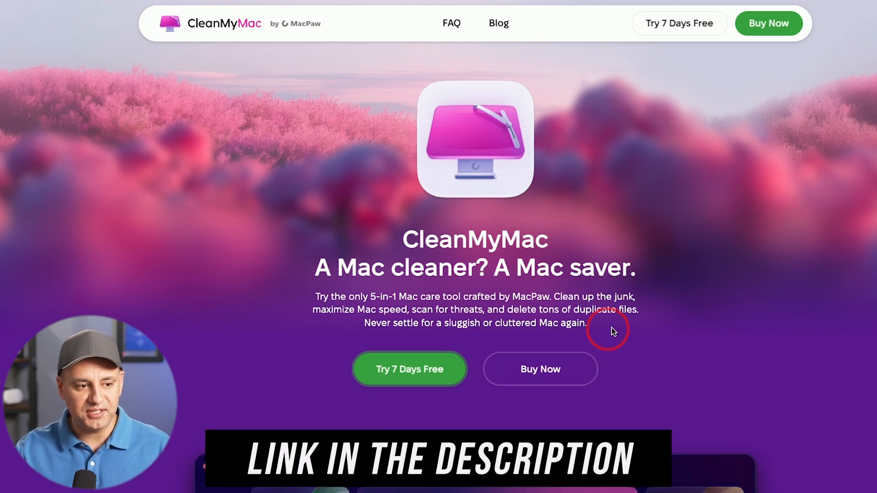
mouse_move(786, 299)
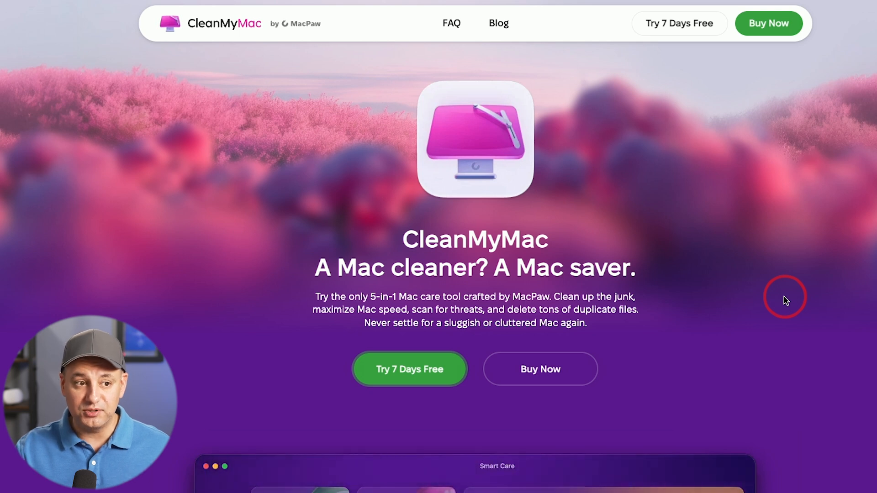
mouse_move(732, 283)
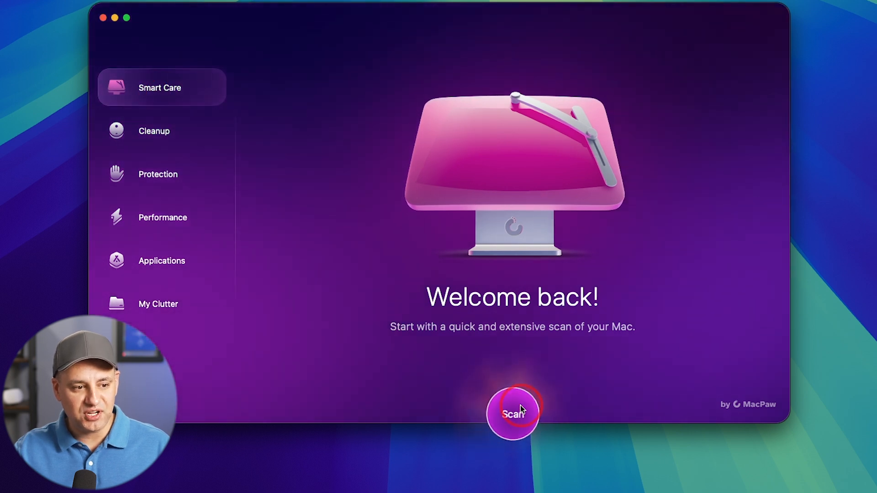
Start the Smart Care scan for junk and threats
left_click(512, 413)
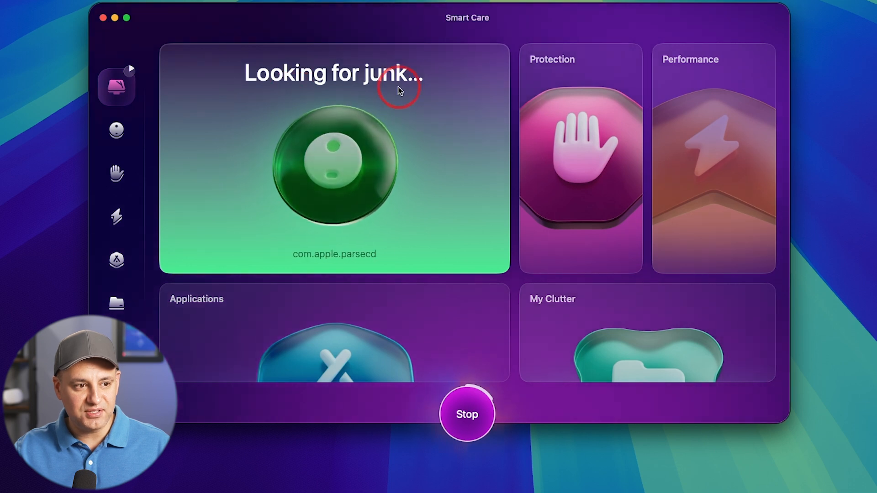
mouse_move(116, 93)
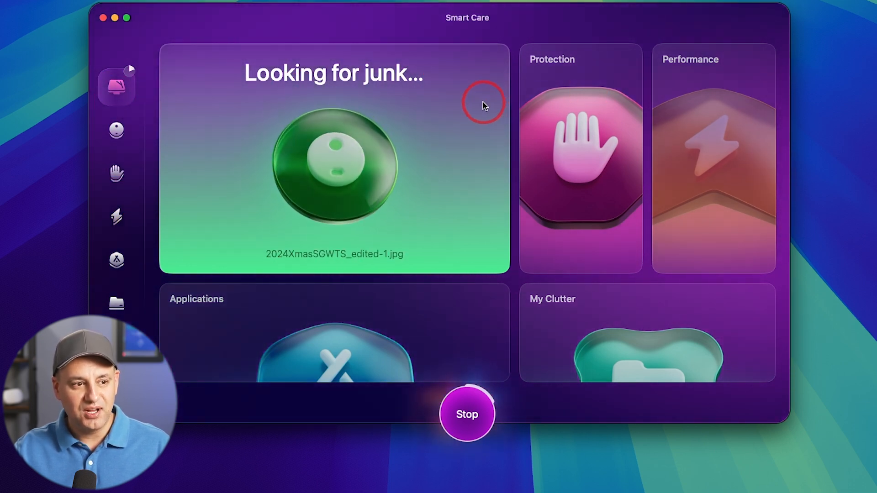
mouse_move(577, 213)
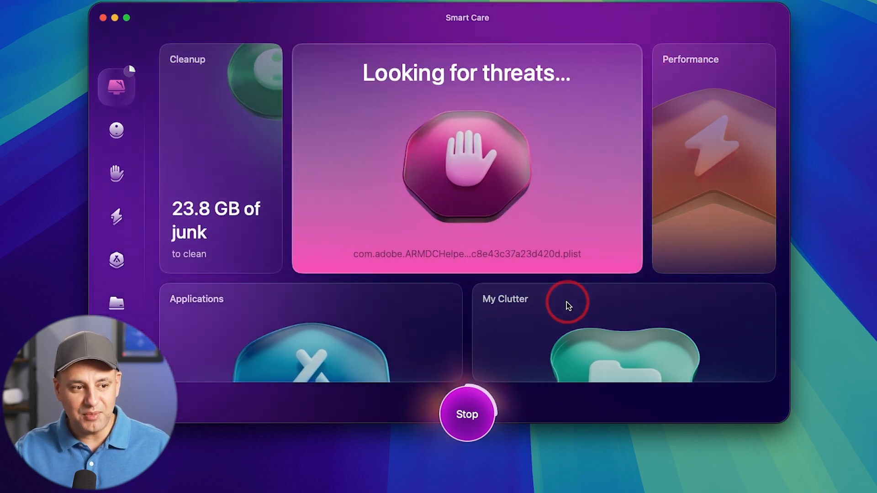
mouse_move(425, 314)
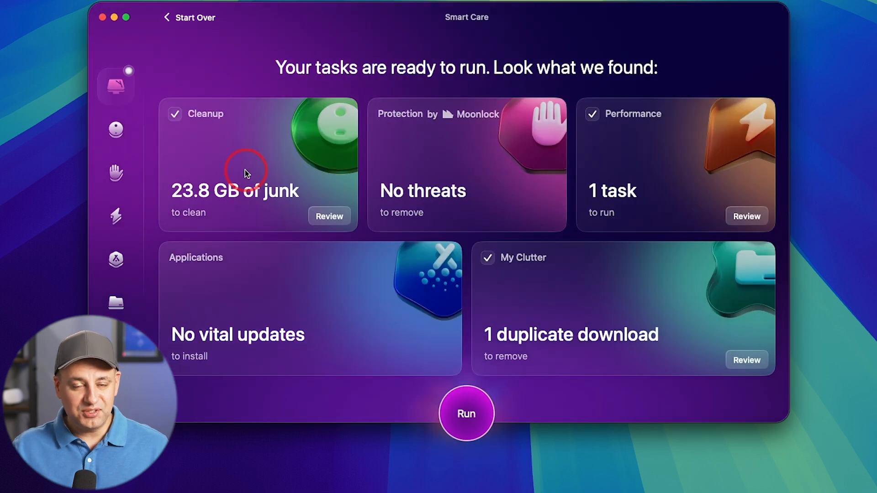
mouse_move(187, 201)
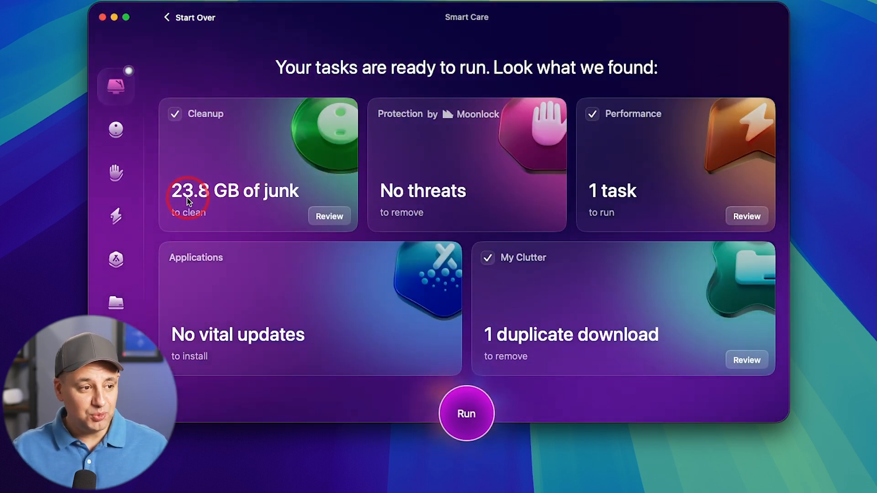
mouse_move(274, 200)
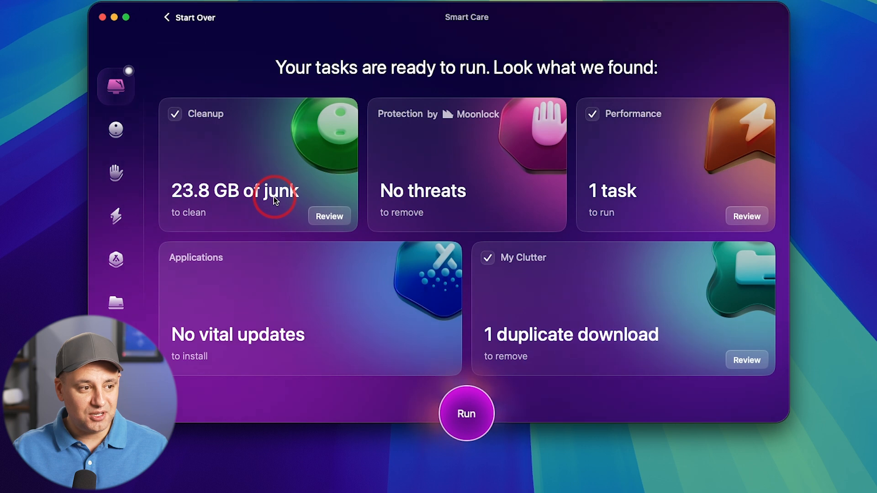
left_click(329, 215)
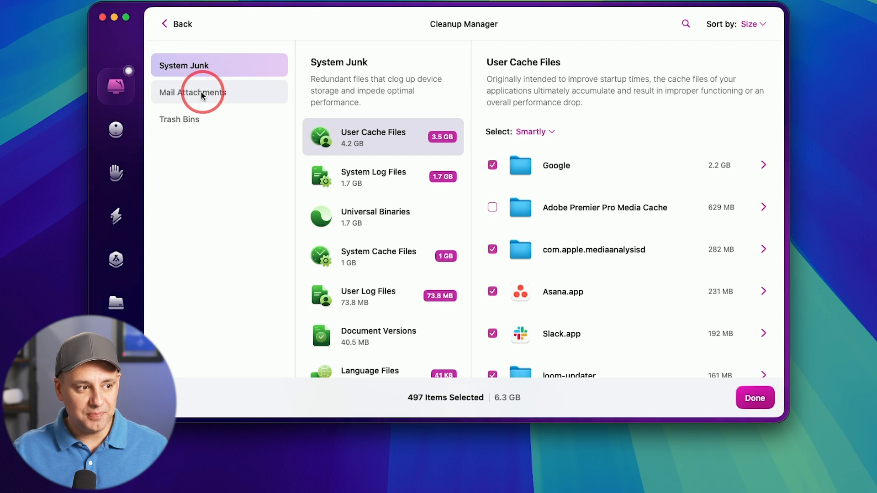
left_click(174, 23)
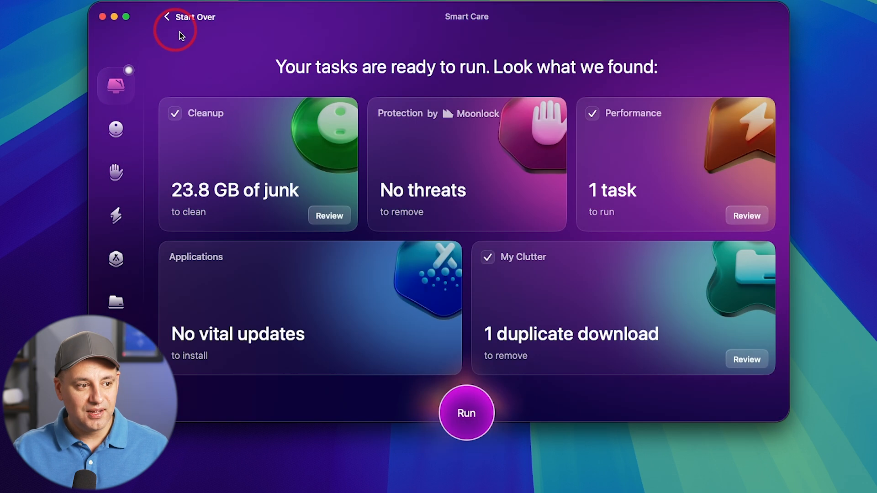
mouse_move(319, 173)
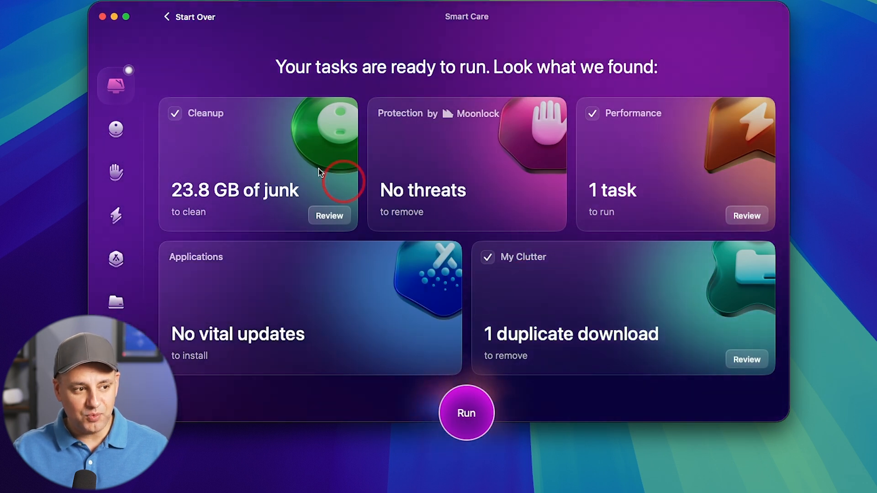
mouse_move(467, 413)
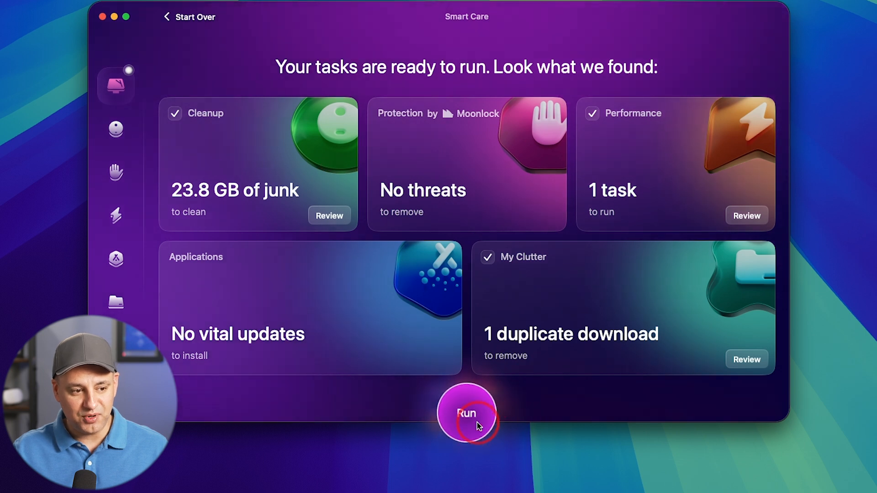
mouse_move(453, 141)
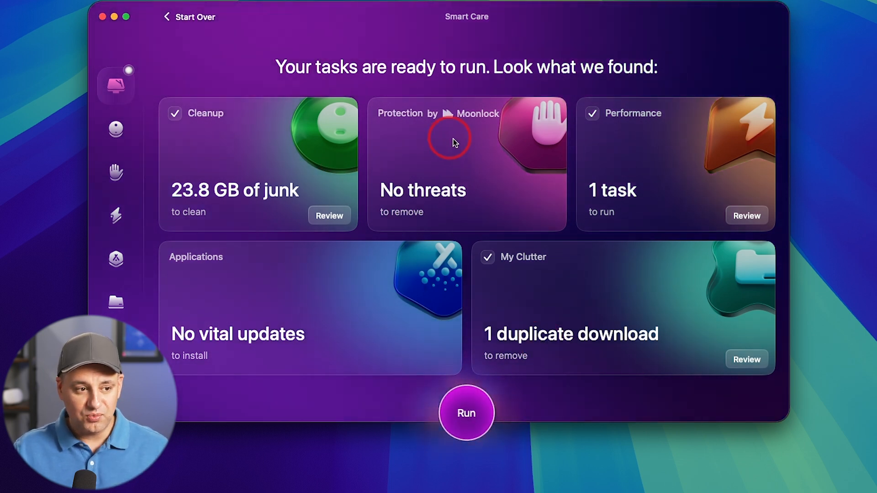
mouse_move(464, 174)
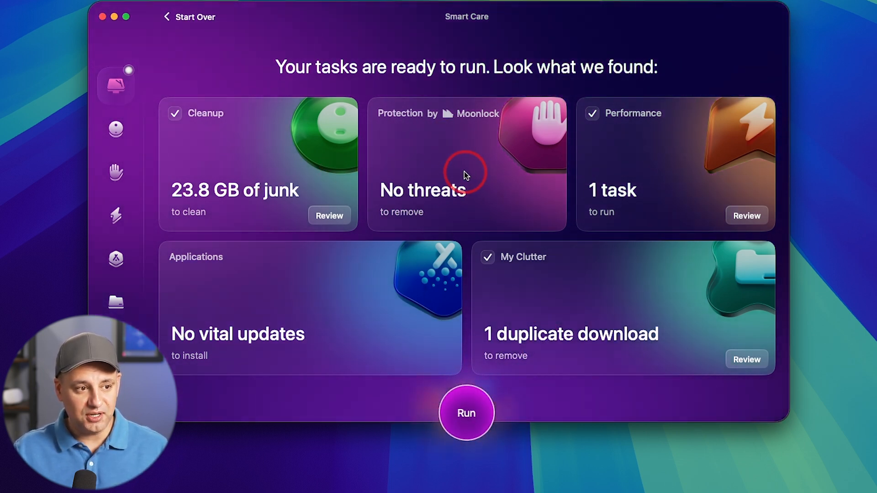
mouse_move(397, 129)
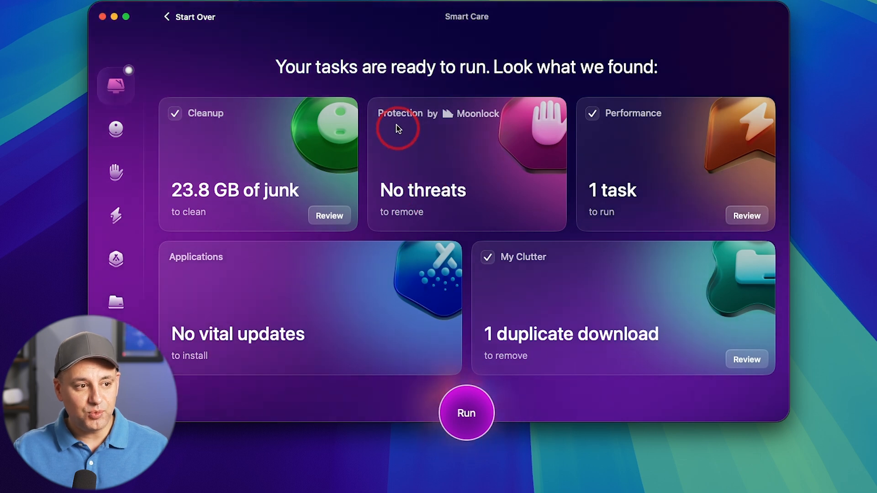
mouse_move(116, 163)
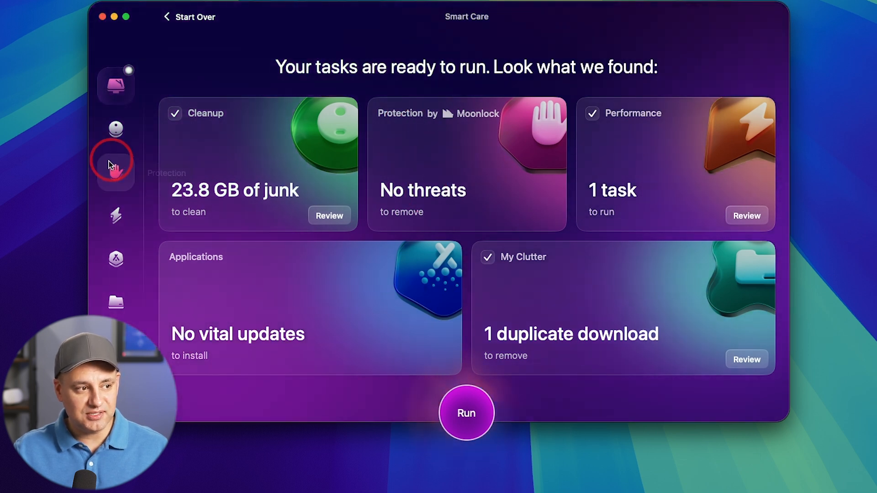
mouse_move(116, 173)
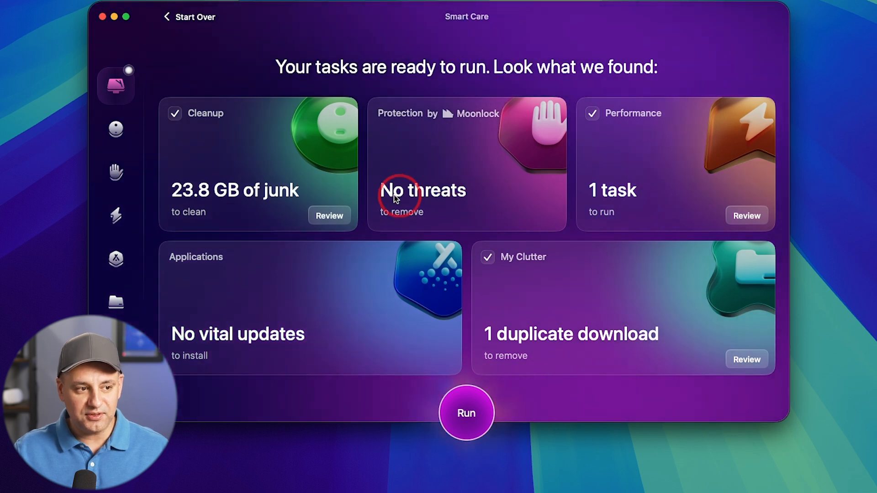
mouse_move(463, 193)
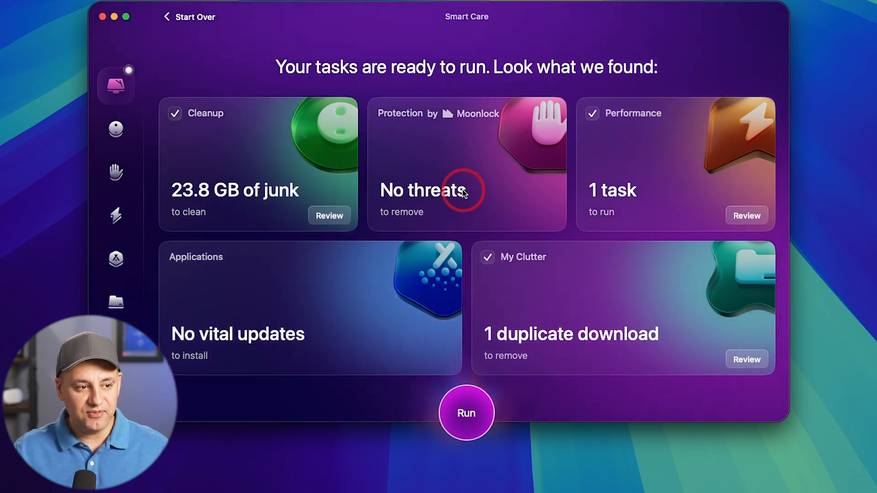
mouse_move(670, 162)
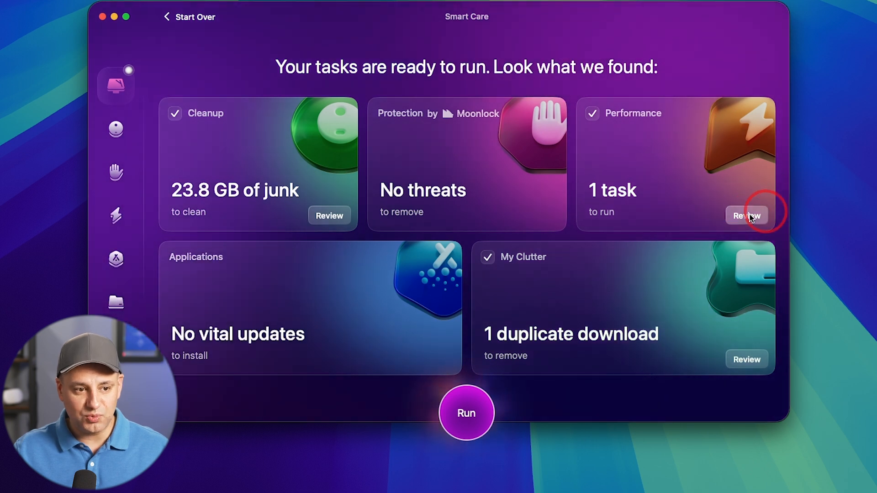
left_click(747, 216)
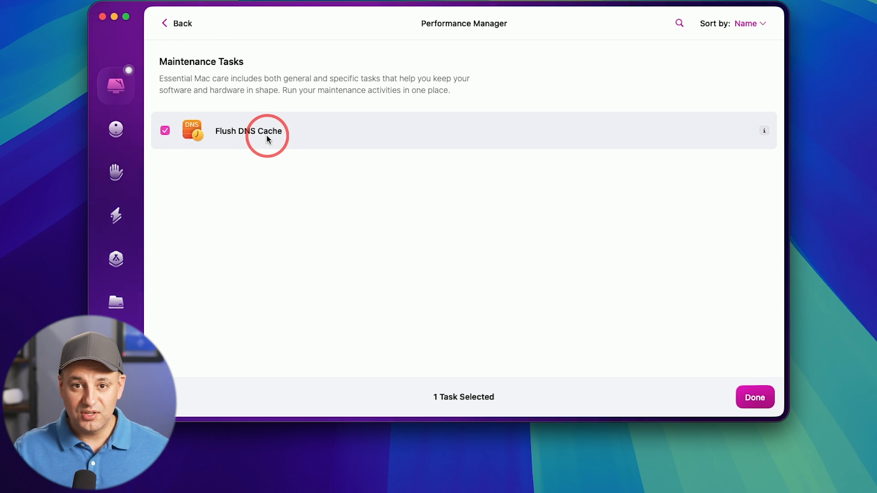
mouse_move(211, 139)
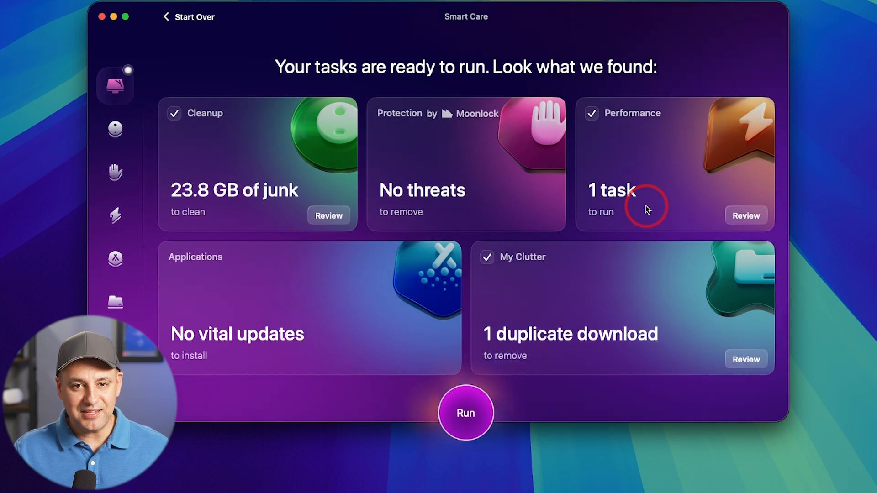
mouse_move(274, 341)
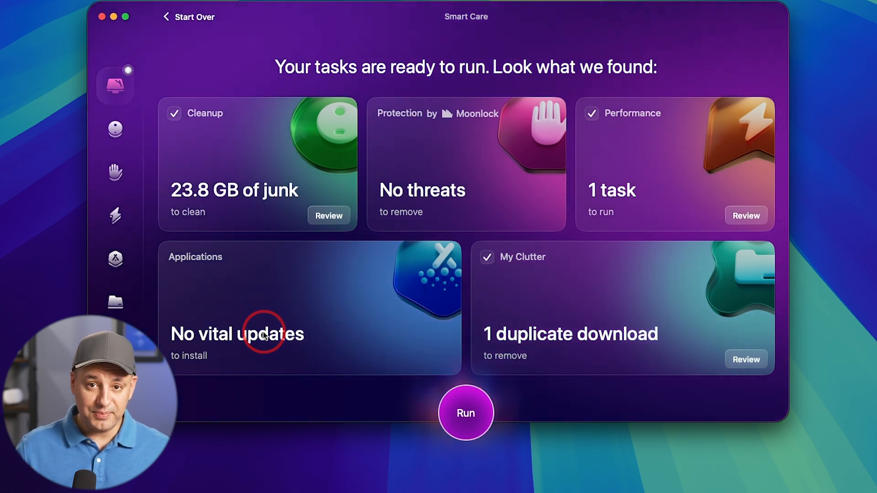
mouse_move(255, 269)
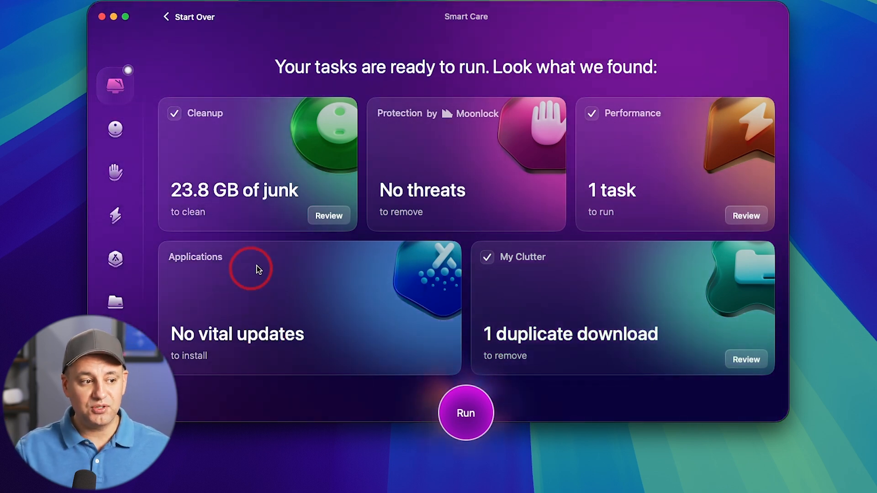
mouse_move(345, 313)
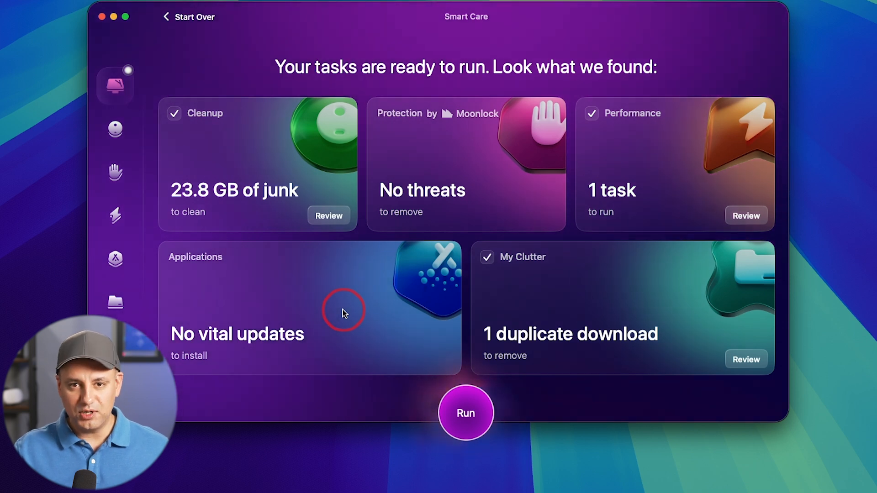
mouse_move(293, 319)
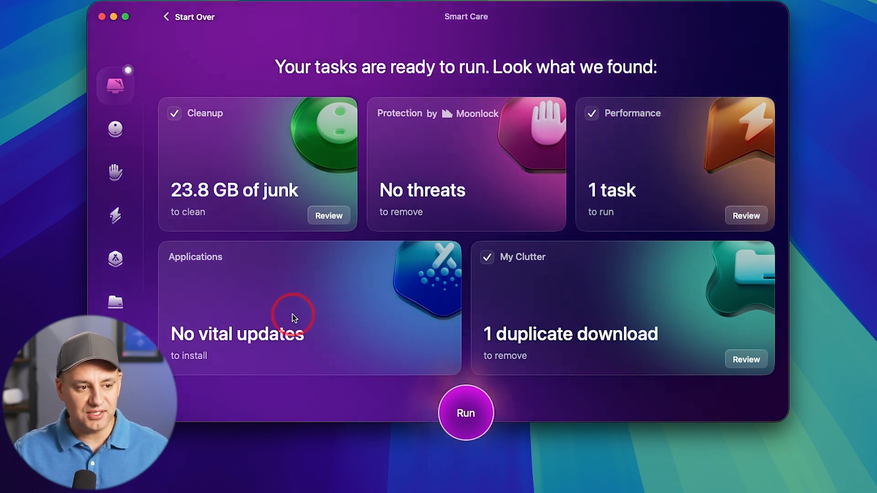
mouse_move(303, 317)
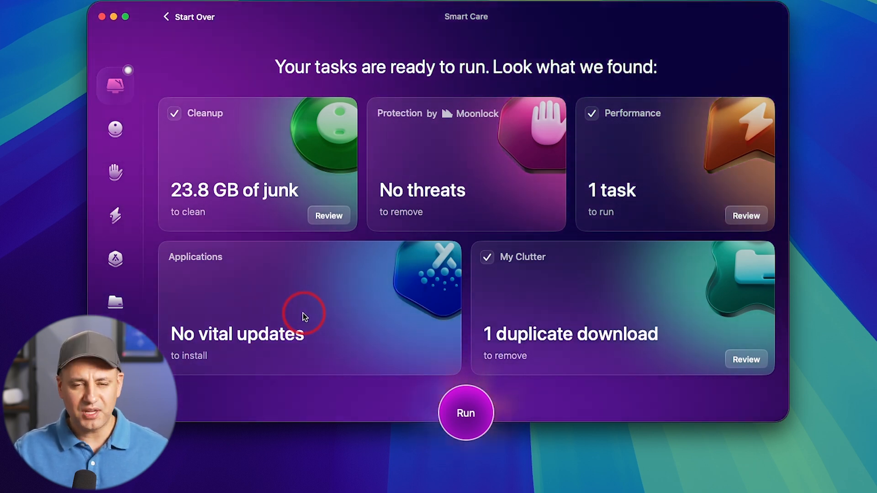
mouse_move(335, 311)
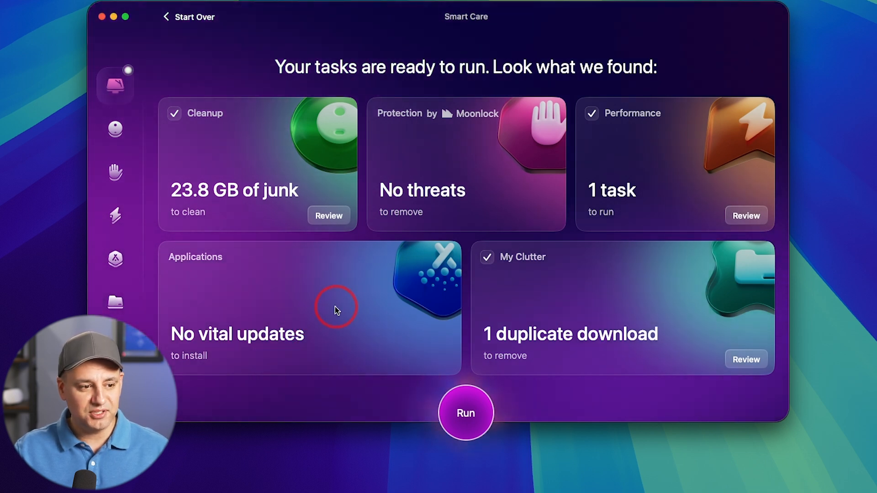
mouse_move(545, 340)
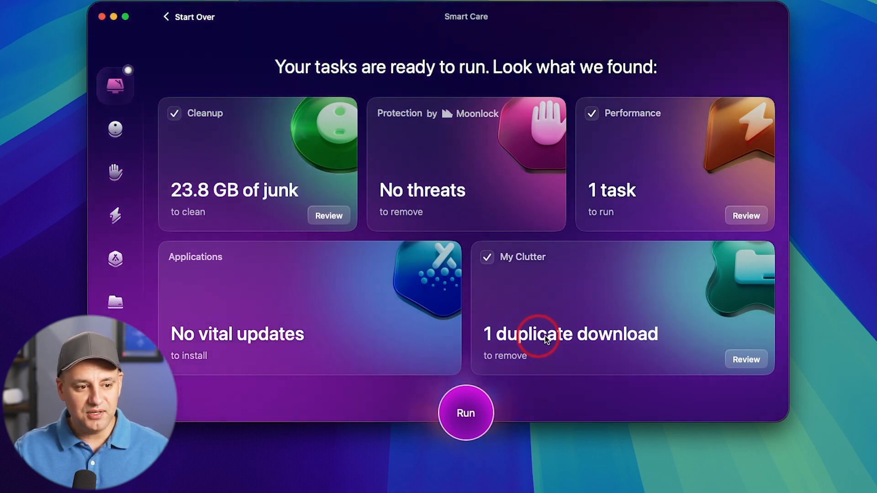
mouse_move(579, 332)
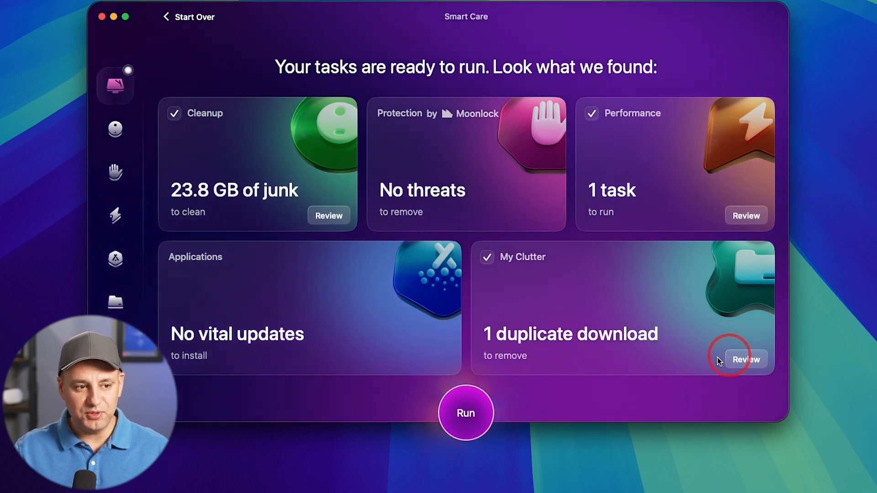
Review the duplicate download flagged for removal in the My Clutter card
left_click(465, 412)
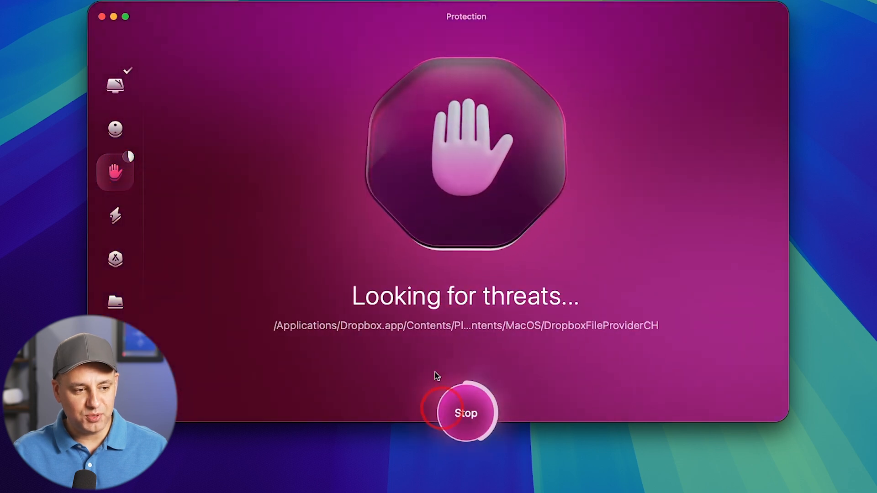
mouse_move(116, 173)
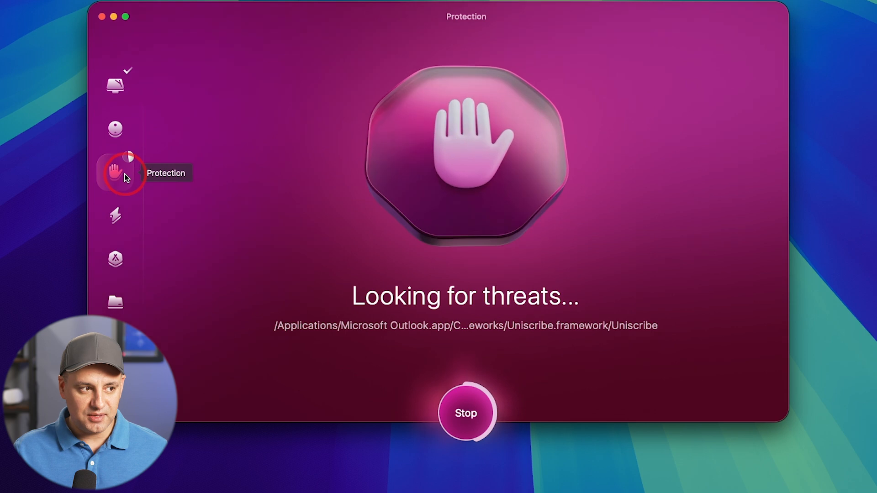
mouse_move(115, 130)
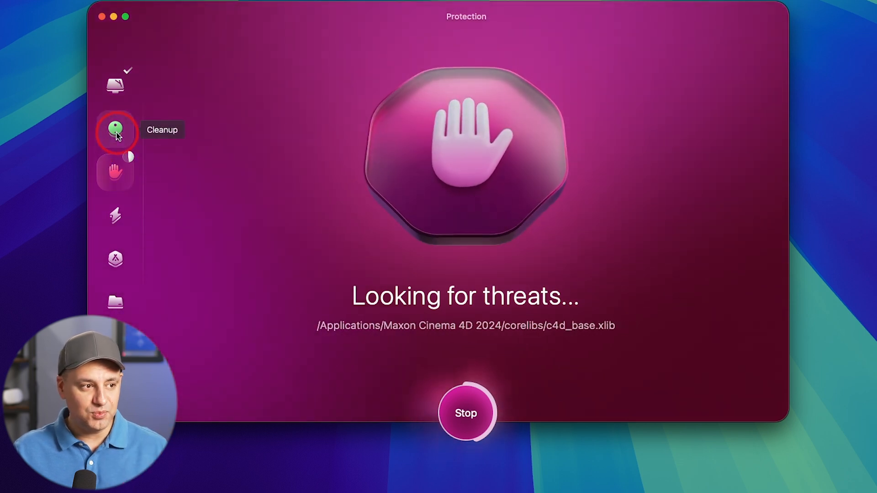
Move through Cleanup and Protection to the Performance maintenance overview
left_click(115, 129)
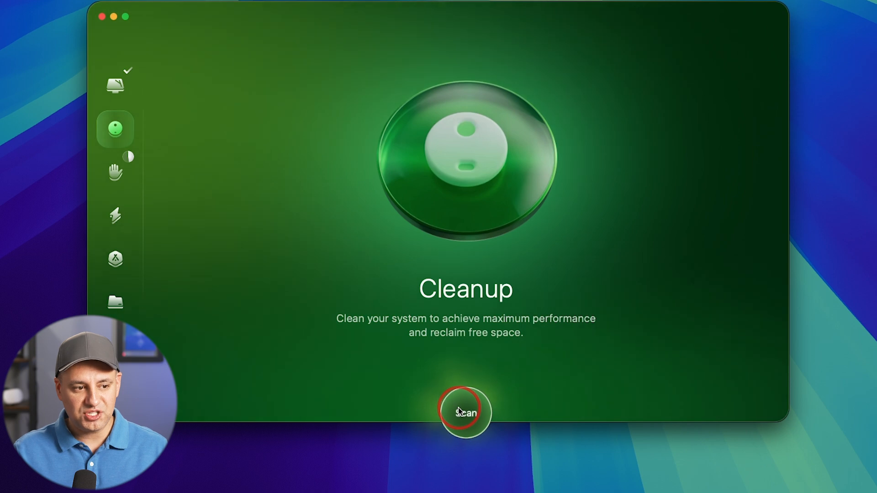
mouse_move(116, 187)
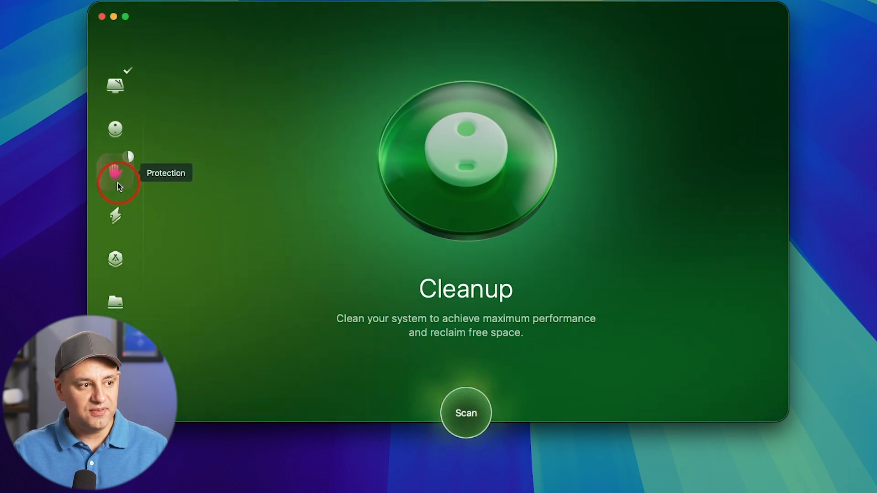
left_click(116, 172)
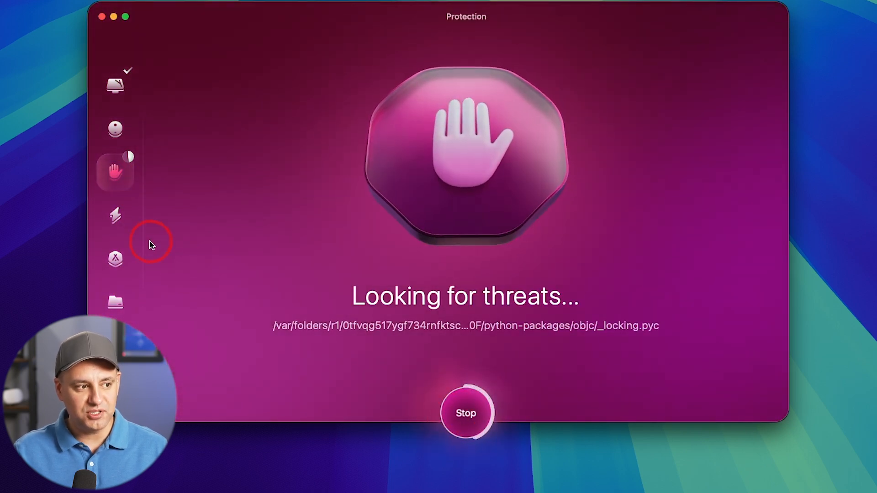
left_click(115, 215)
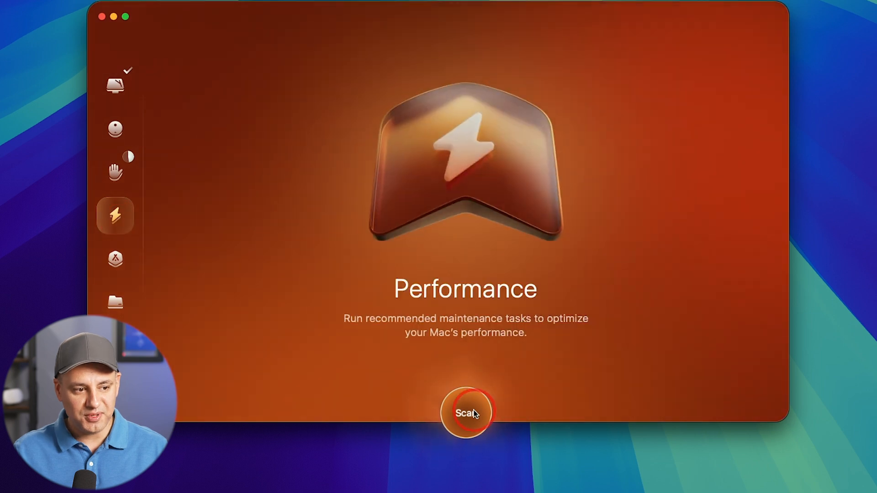
Start the Performance scan to get maintenance recommendations
left_click(465, 413)
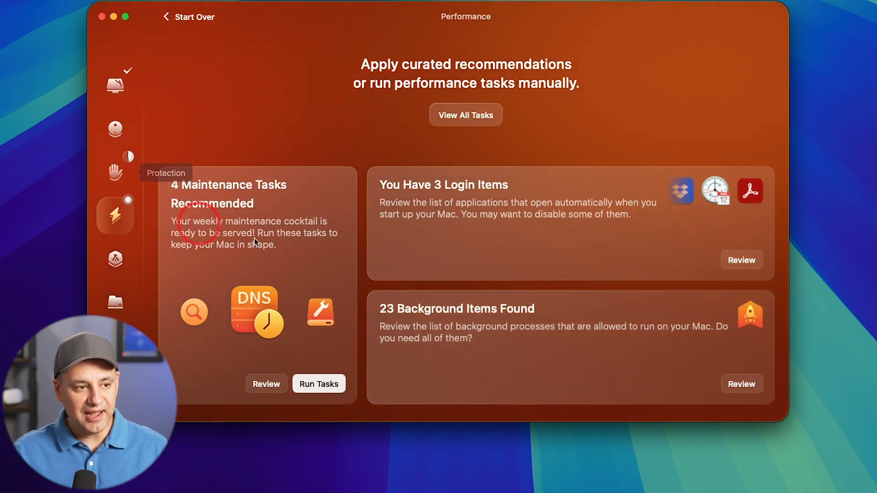
mouse_move(576, 332)
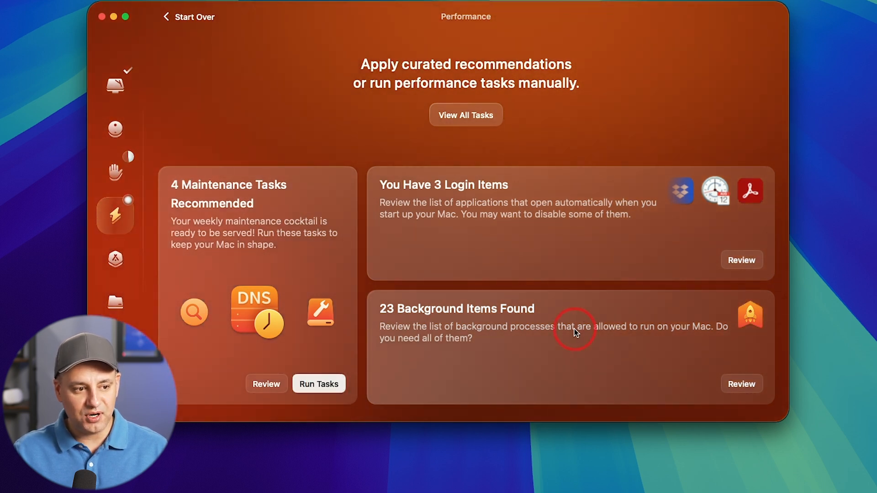
mouse_move(395, 313)
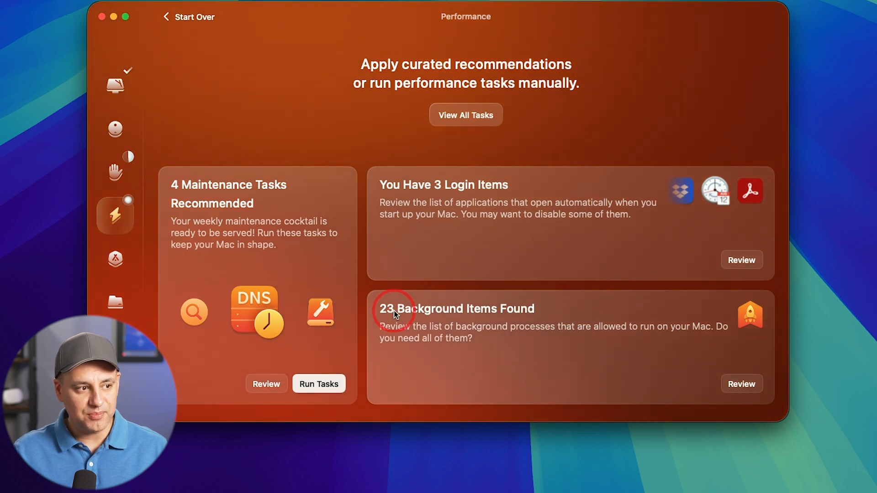
mouse_move(267, 384)
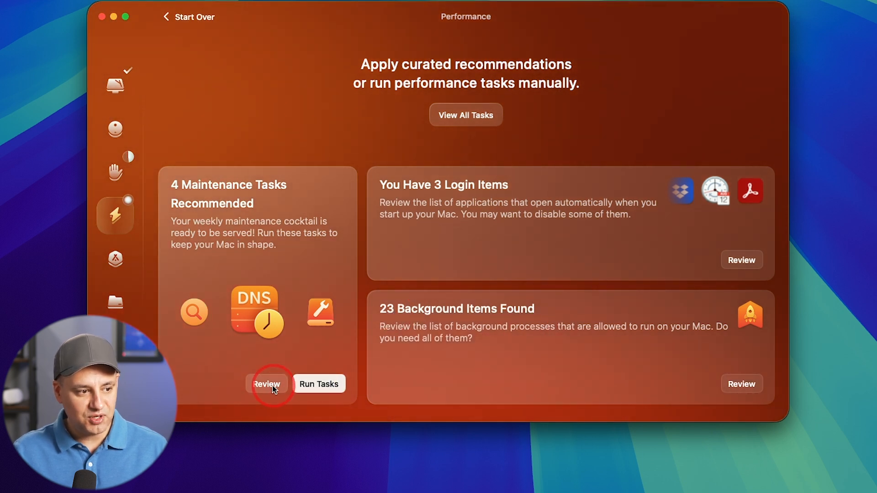
Run the four recommended maintenance tasks, quitting Mail so they can finish
left_click(267, 383)
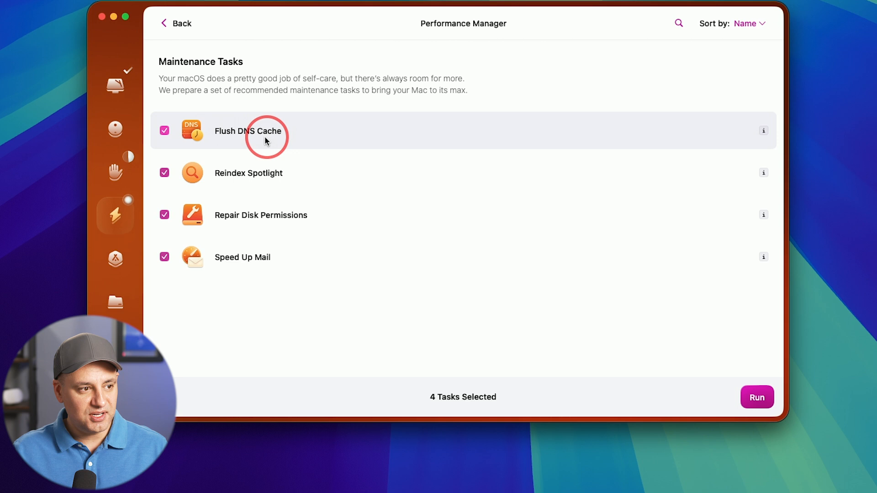
mouse_move(258, 181)
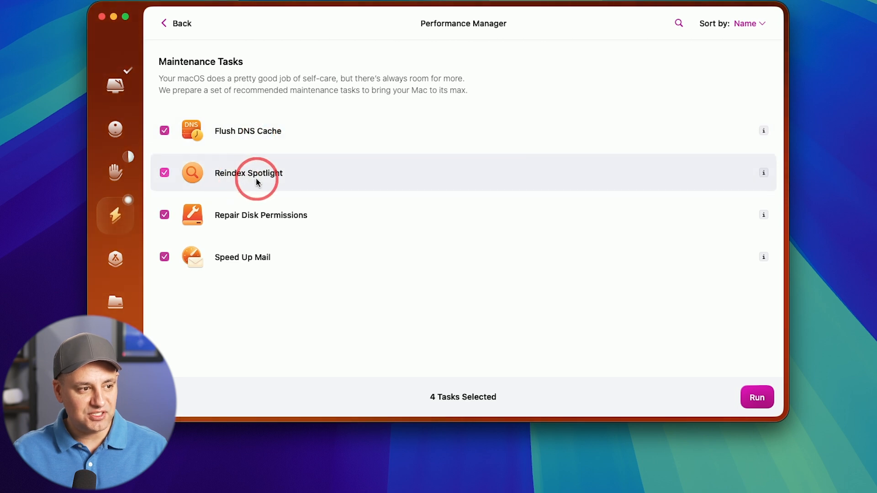
mouse_move(248, 262)
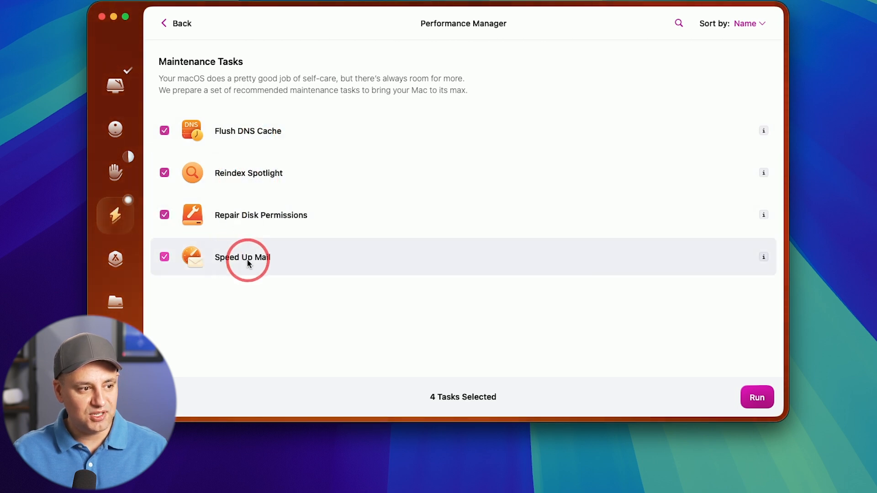
left_click(757, 397)
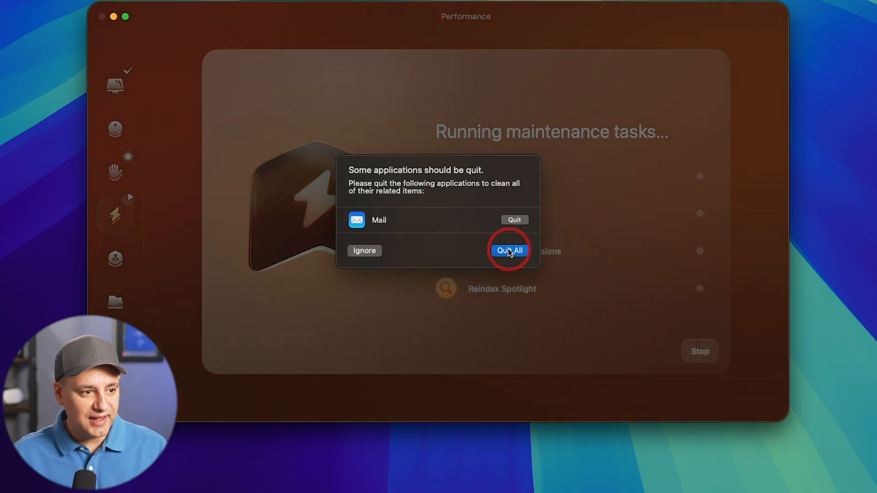
left_click(509, 250)
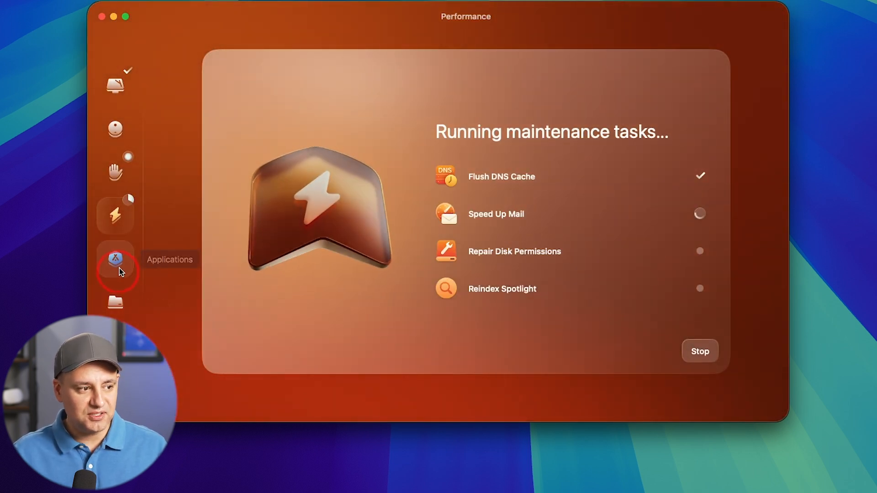
View the Protection results confirming no threats were found
left_click(115, 170)
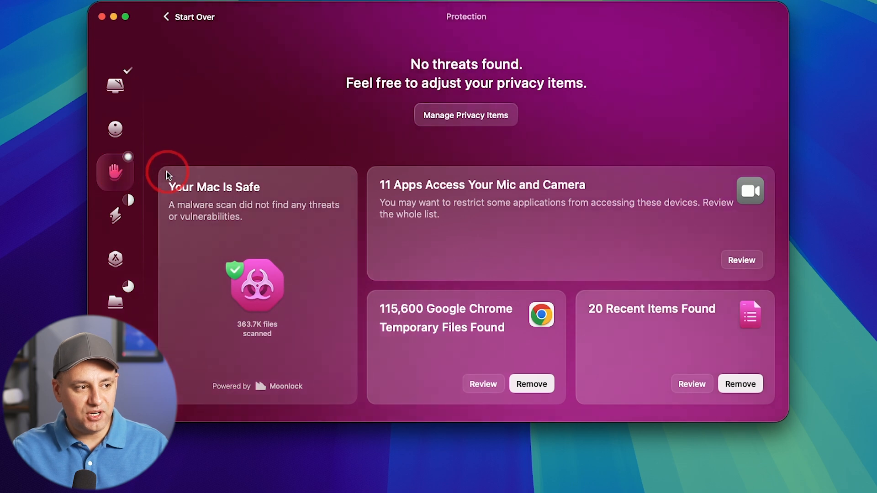
mouse_move(306, 248)
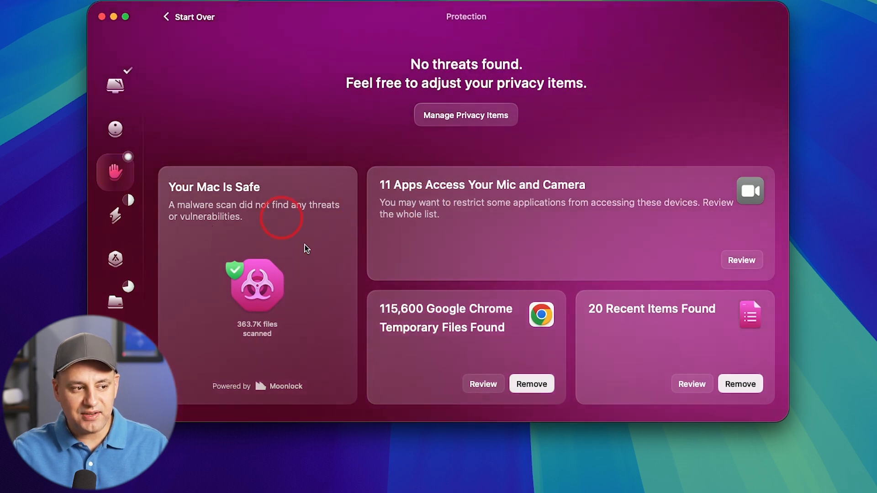
mouse_move(314, 275)
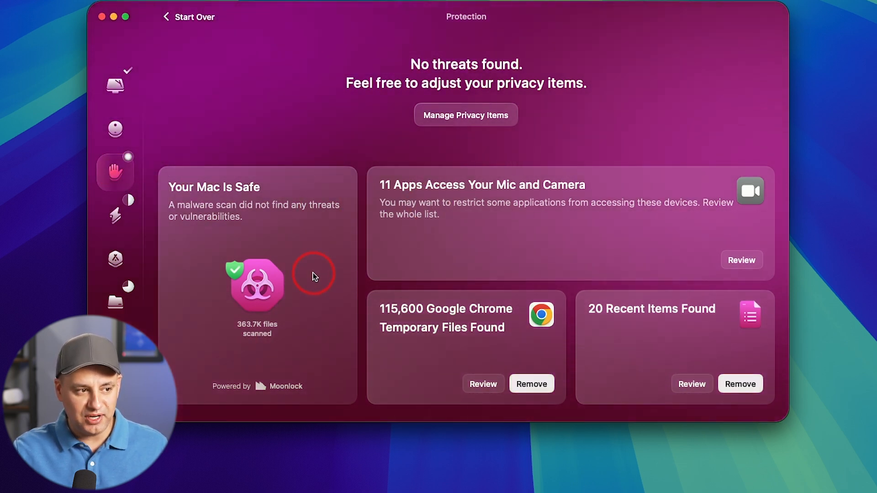
mouse_move(425, 195)
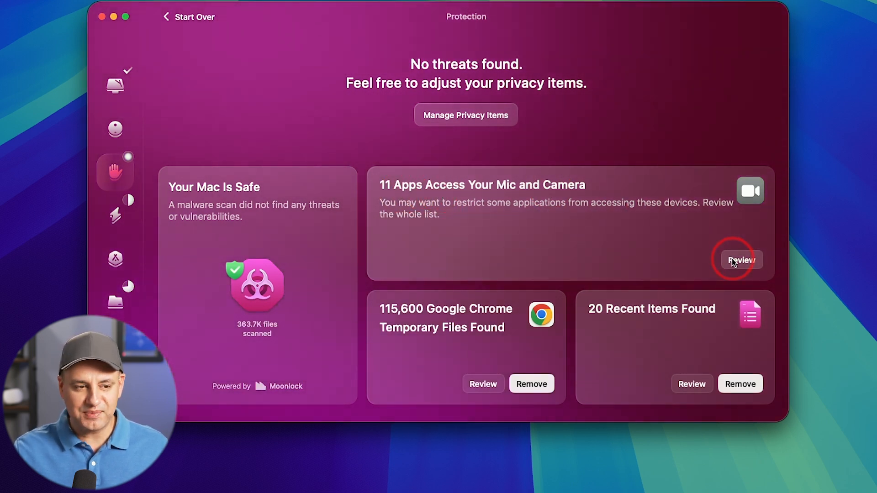
mouse_move(688, 255)
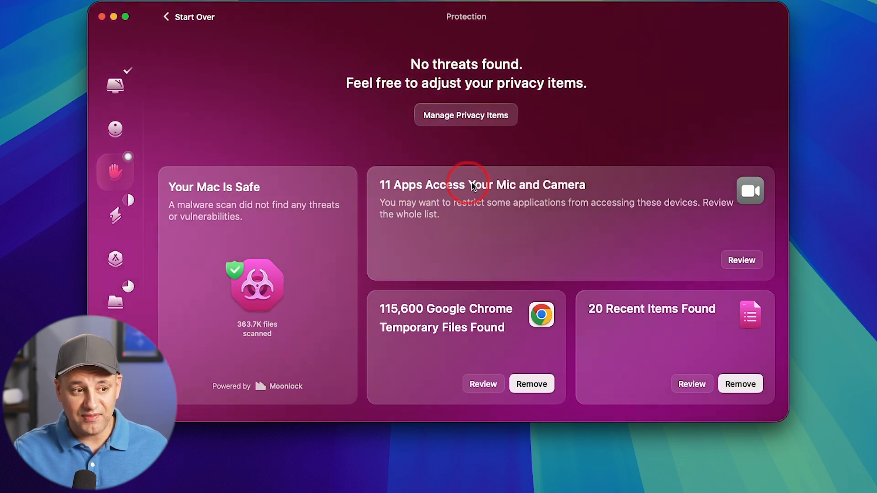
mouse_move(468, 328)
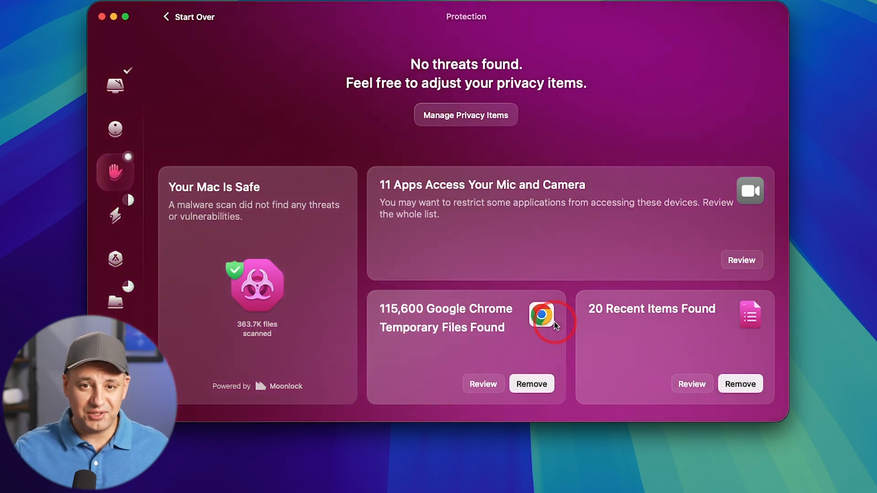
mouse_move(514, 370)
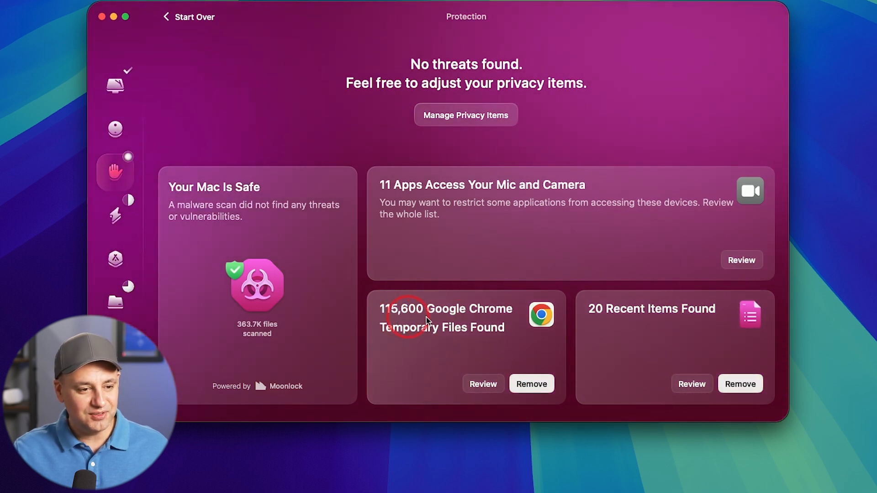
mouse_move(624, 346)
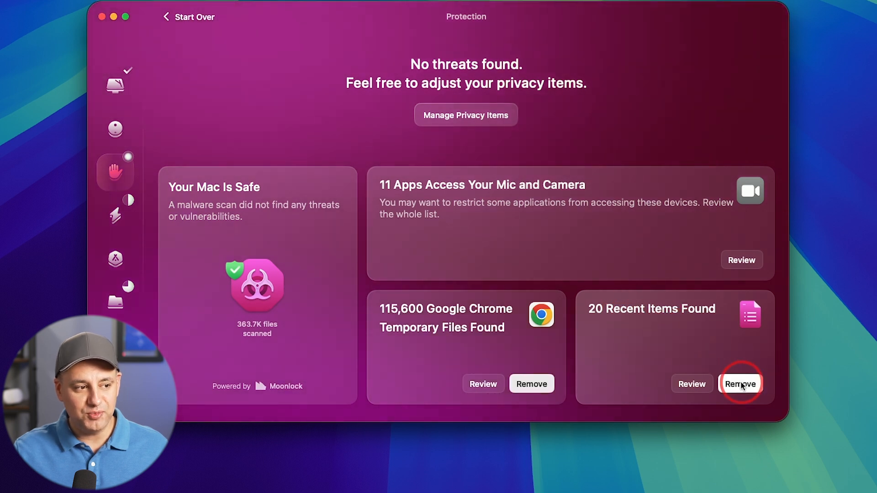
mouse_move(116, 174)
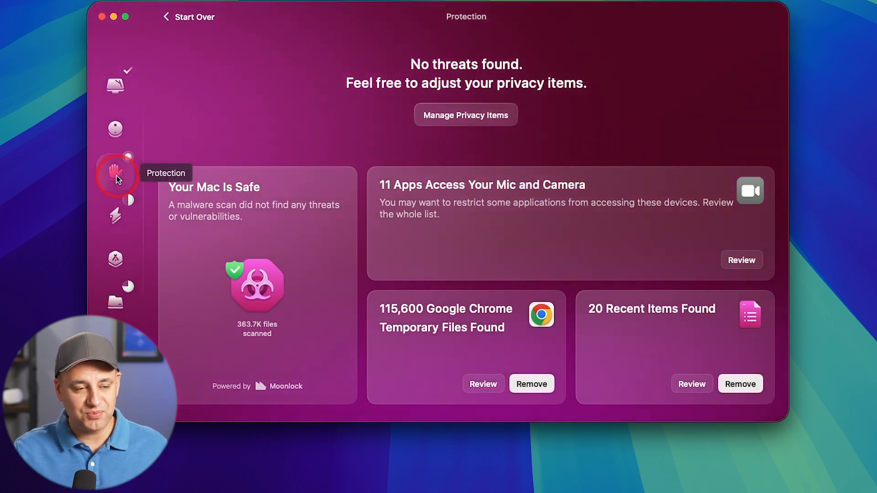
Start the My Clutter scan and check Mac health from the menu bar panel
left_click(115, 302)
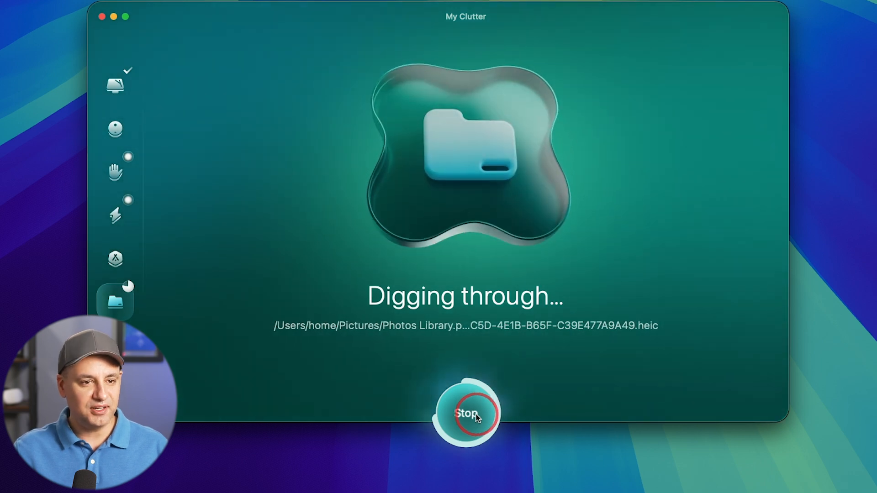
mouse_move(606, 353)
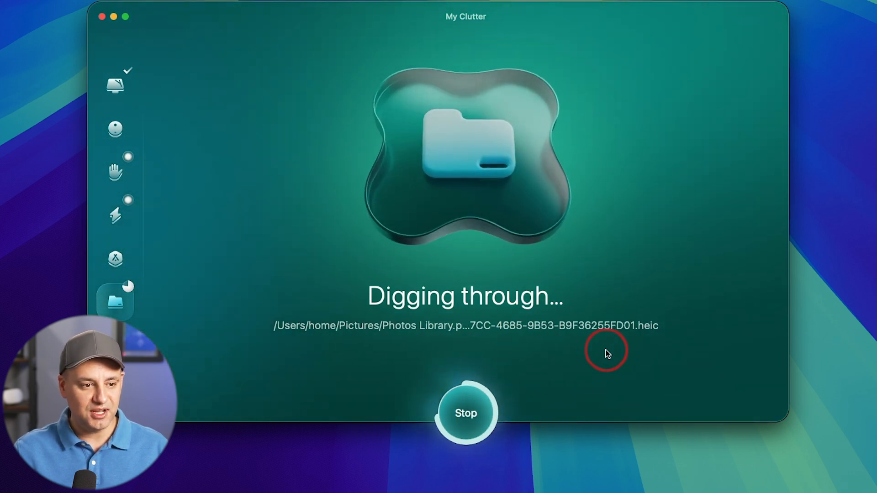
left_click(711, 5)
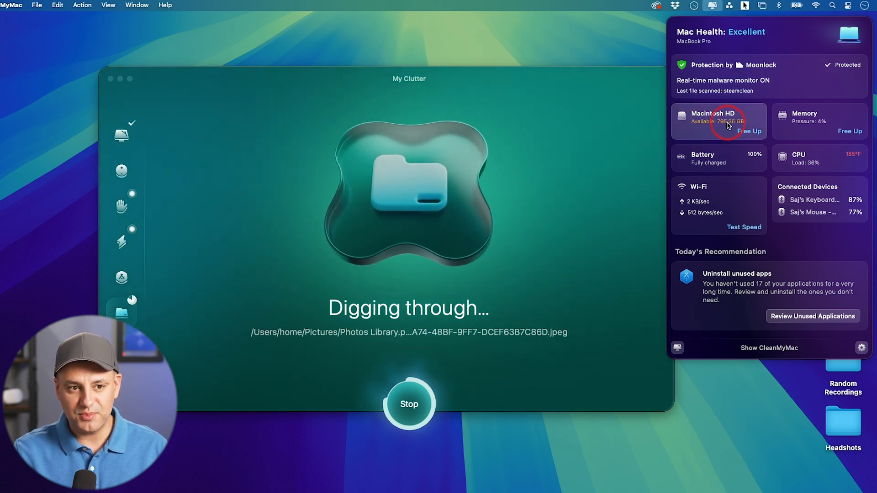
mouse_move(818, 118)
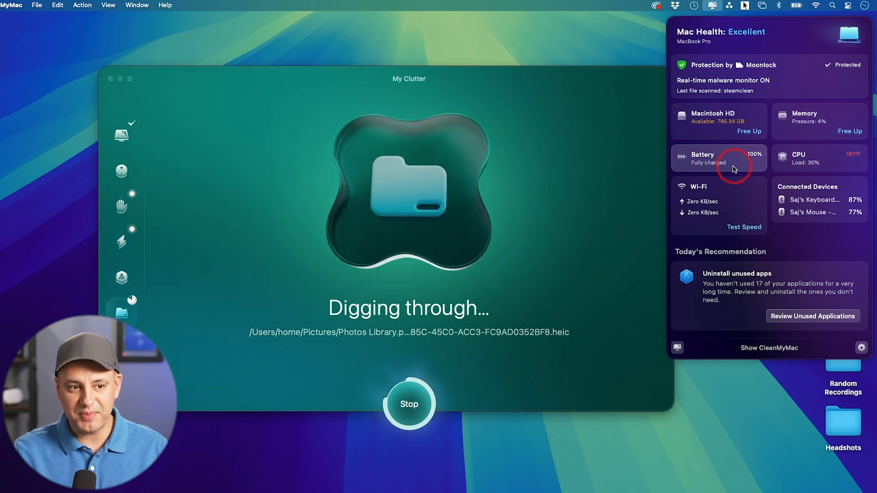
mouse_move(783, 267)
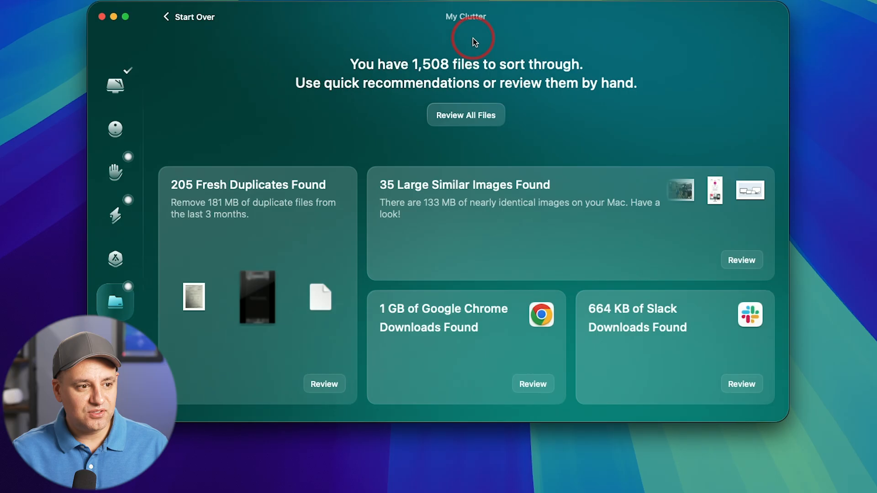
mouse_move(461, 163)
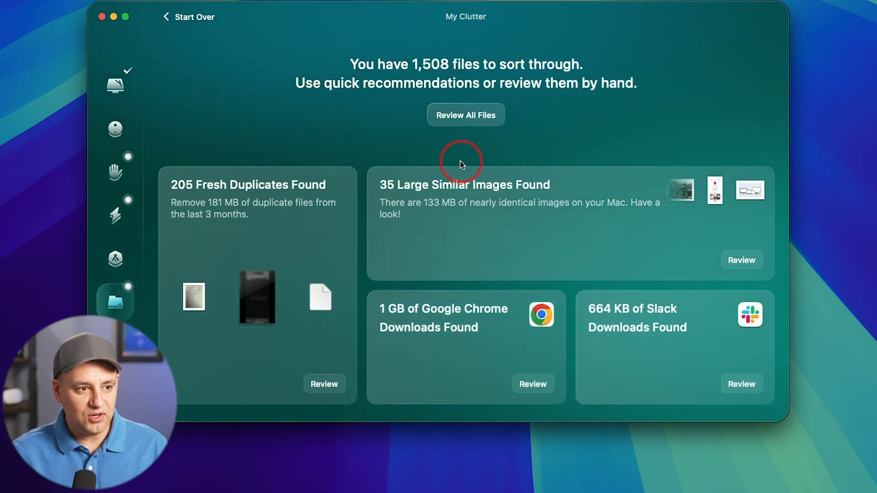
mouse_move(381, 86)
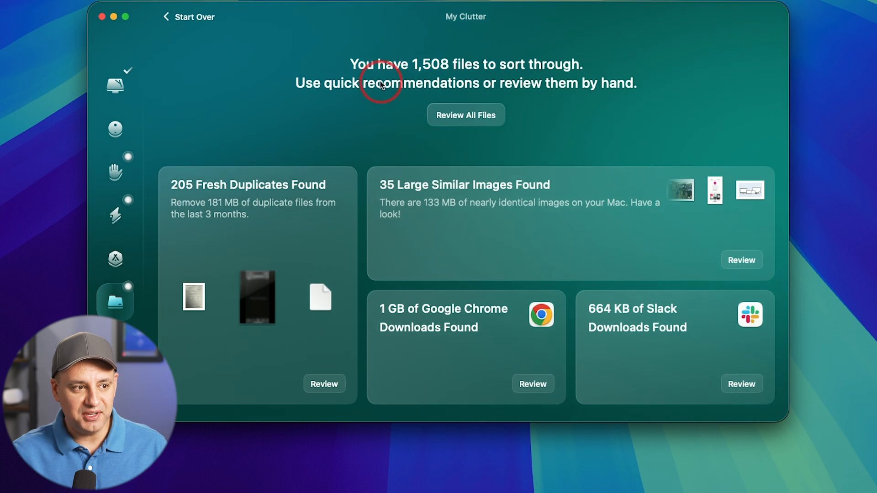
mouse_move(192, 194)
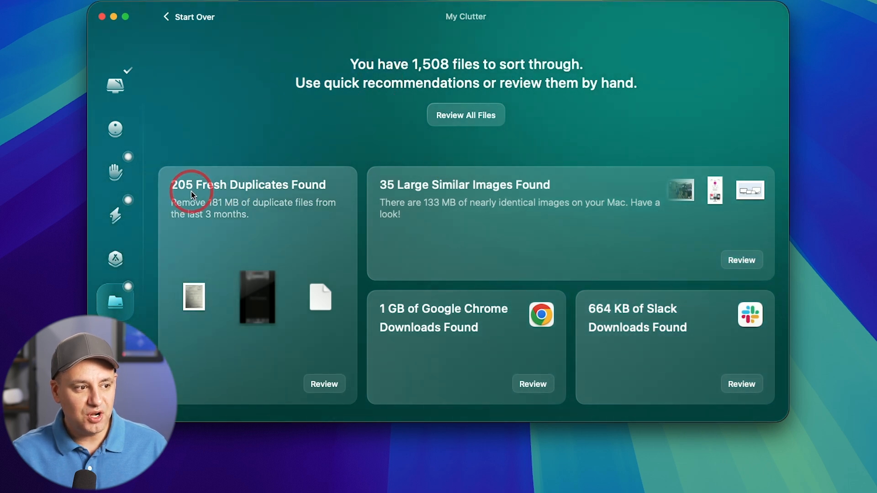
mouse_move(310, 193)
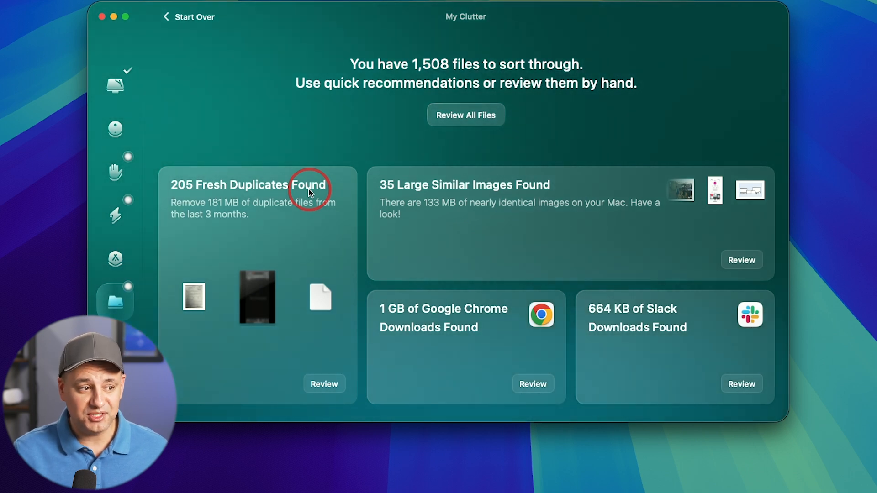
mouse_move(285, 197)
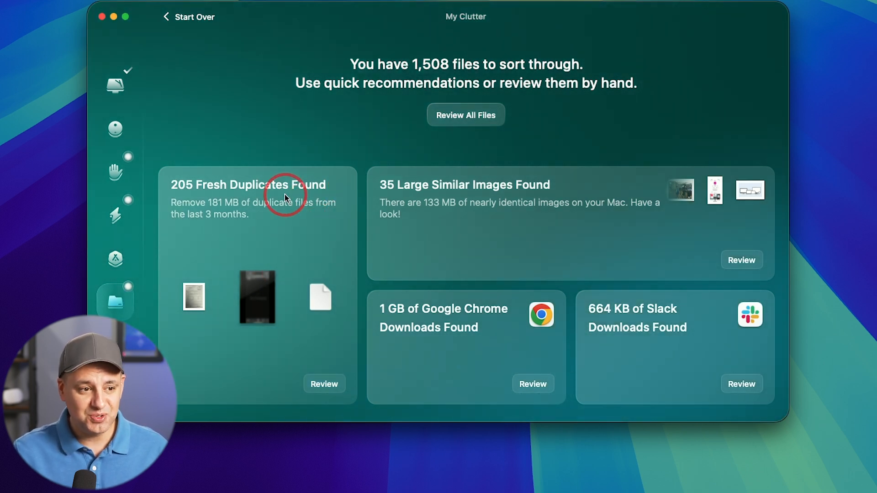
mouse_move(372, 319)
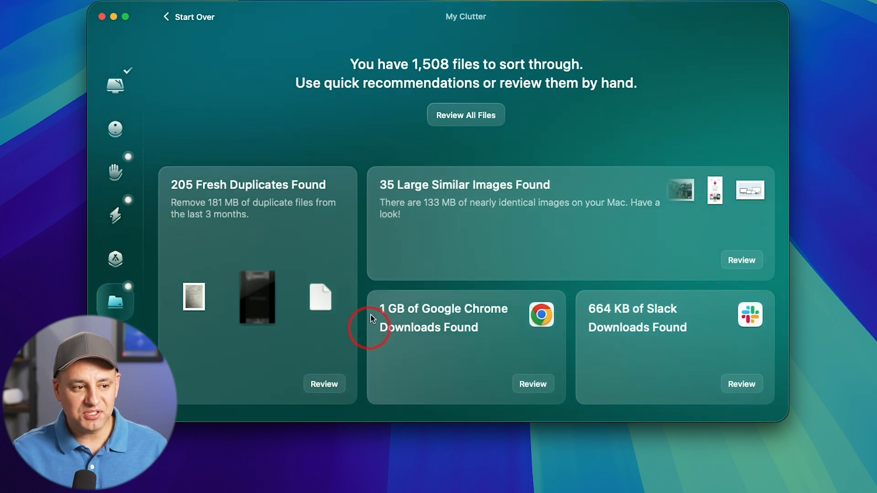
mouse_move(442, 330)
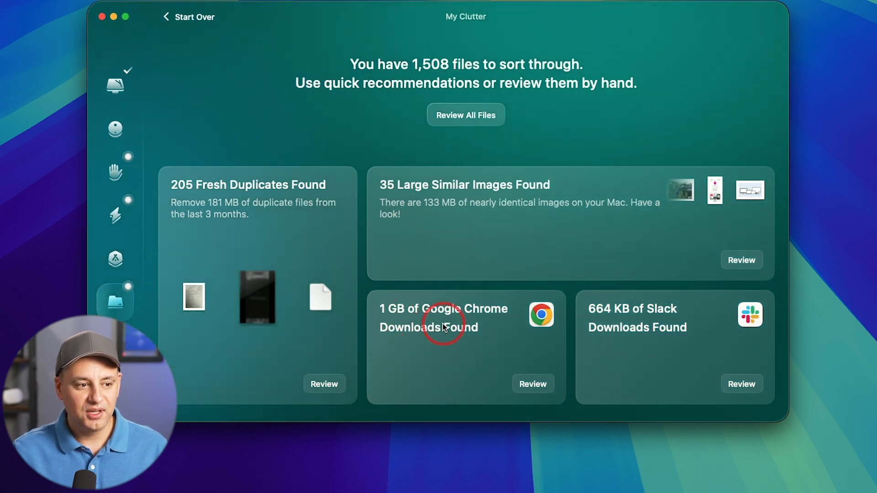
mouse_move(632, 331)
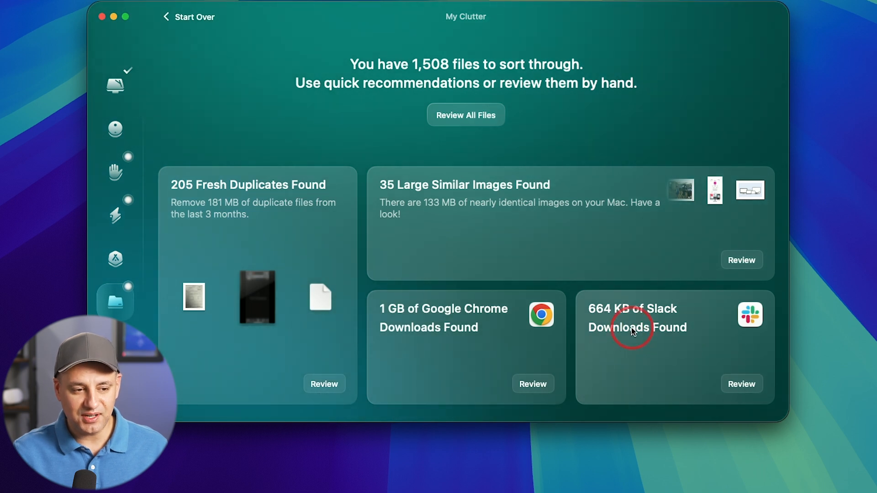
mouse_move(661, 340)
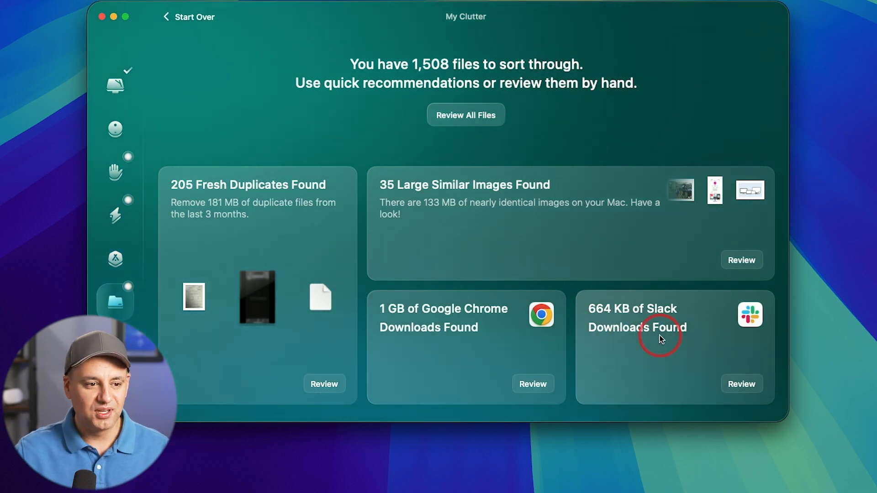
mouse_move(561, 190)
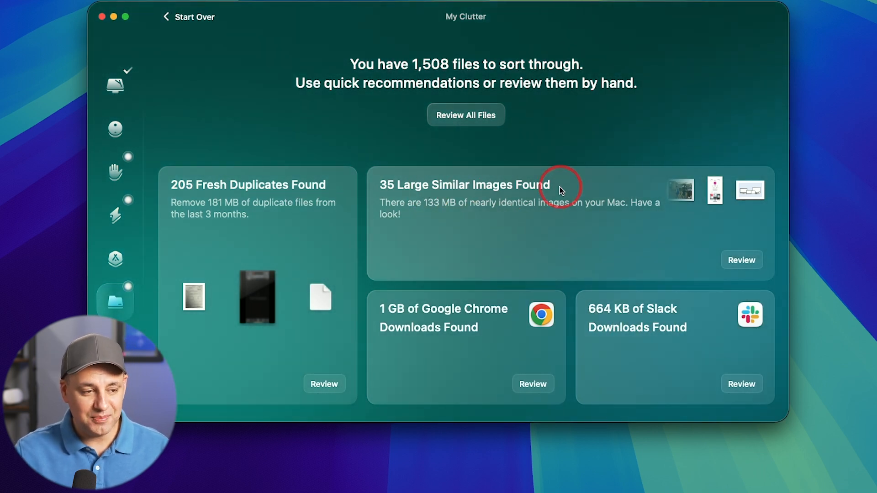
mouse_move(458, 211)
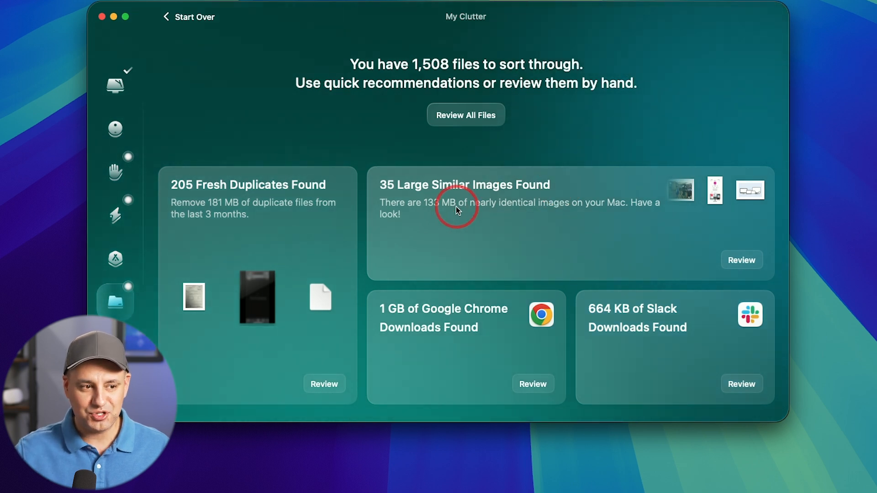
mouse_move(426, 213)
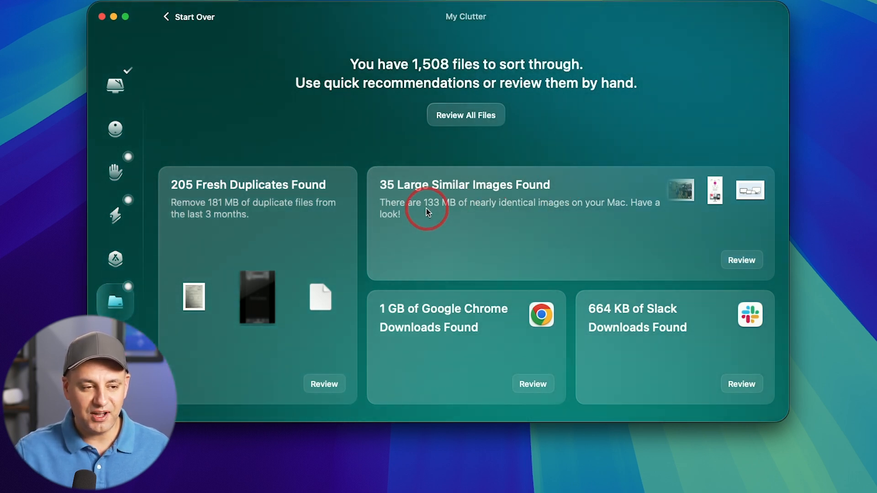
mouse_move(461, 139)
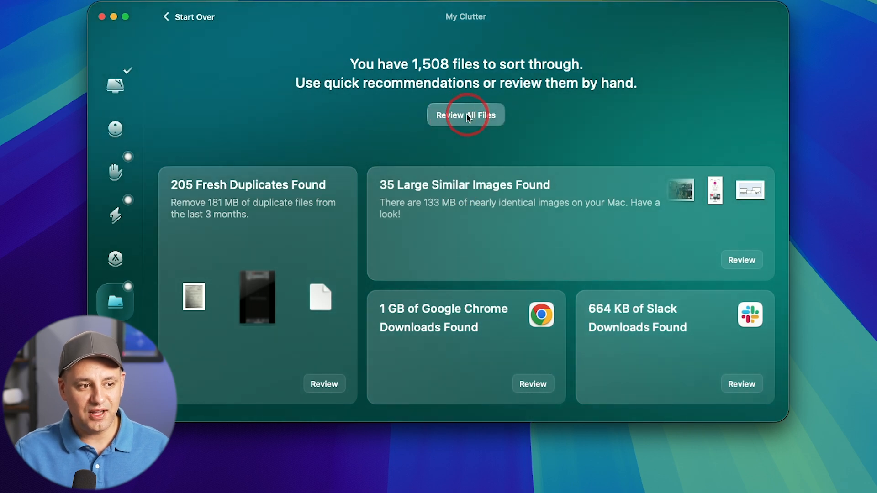
Review all clutter files, browsing the Large & Old Files categories
left_click(465, 115)
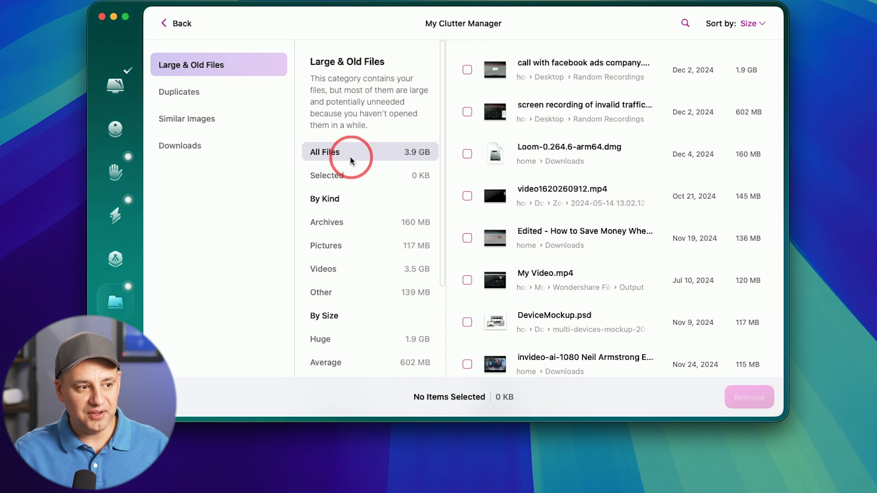
mouse_move(358, 222)
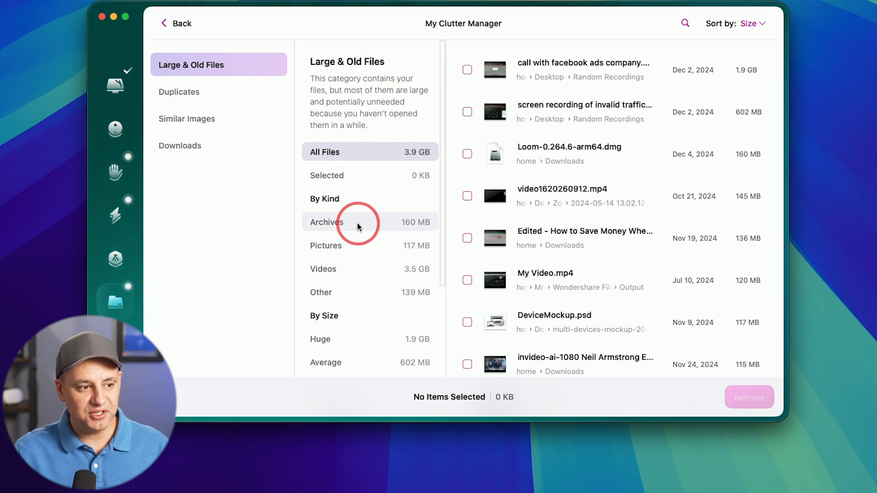
scroll("down", 3)
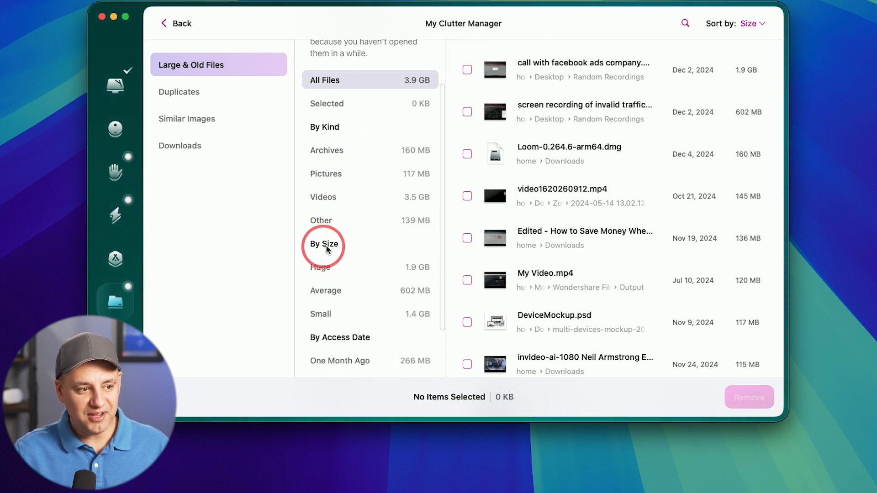
scroll("down", 3)
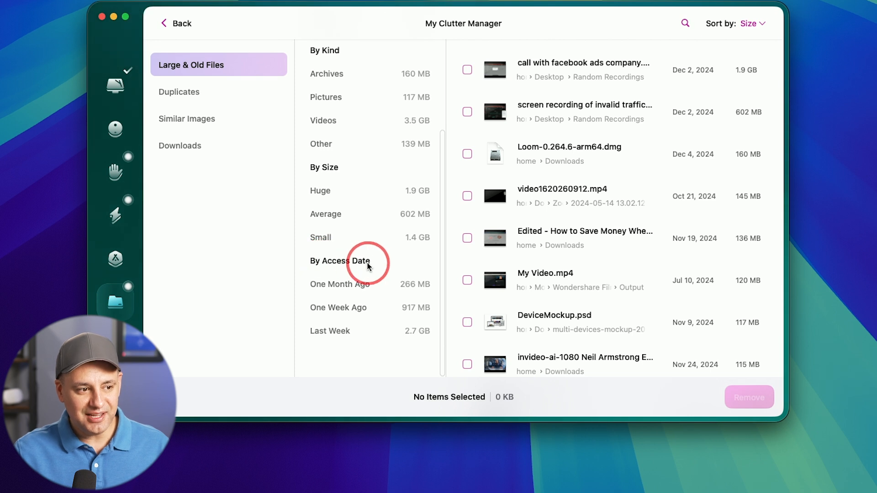
In Duplicates, select the newest copy of the 121 MB duplicate video for removal
left_click(180, 91)
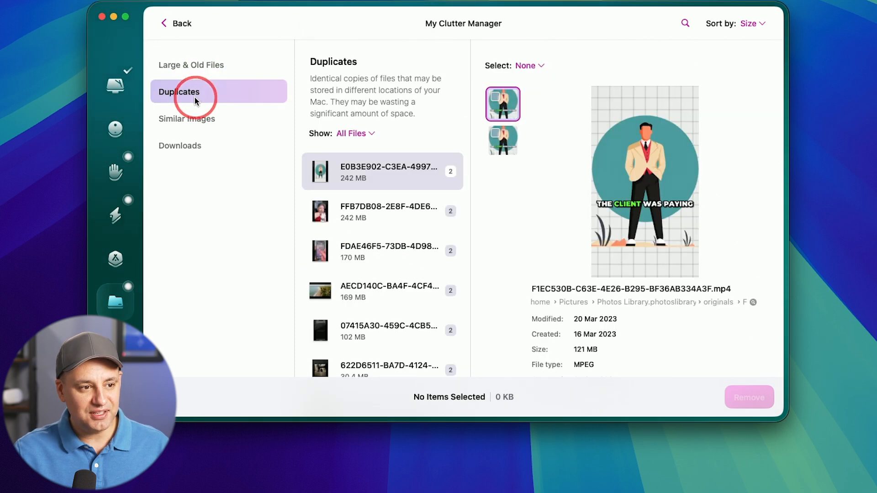
mouse_move(351, 178)
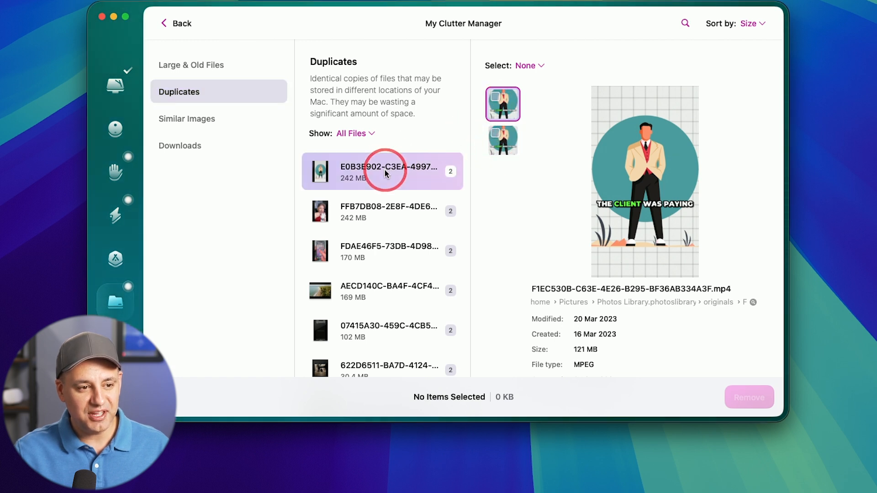
left_click(502, 139)
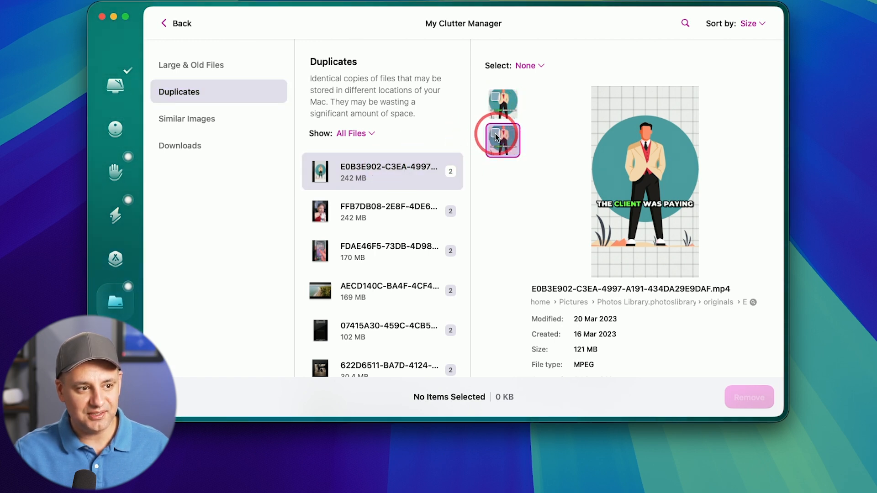
left_click(501, 140)
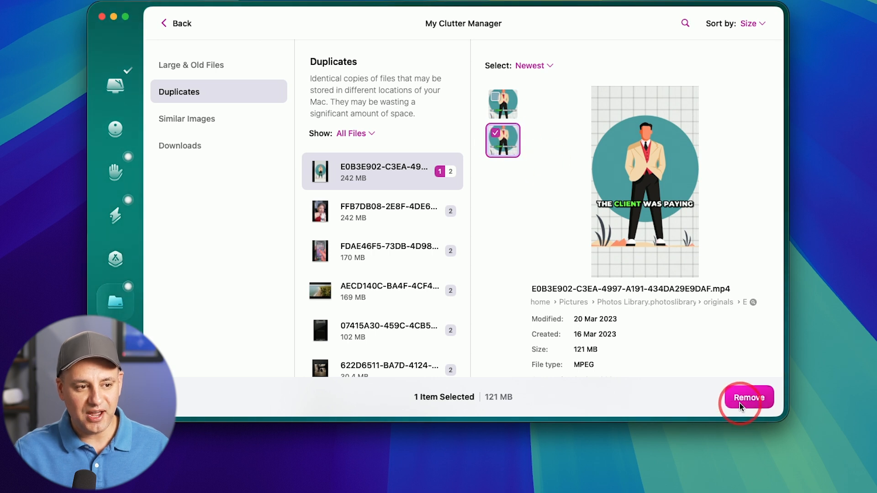
mouse_move(182, 23)
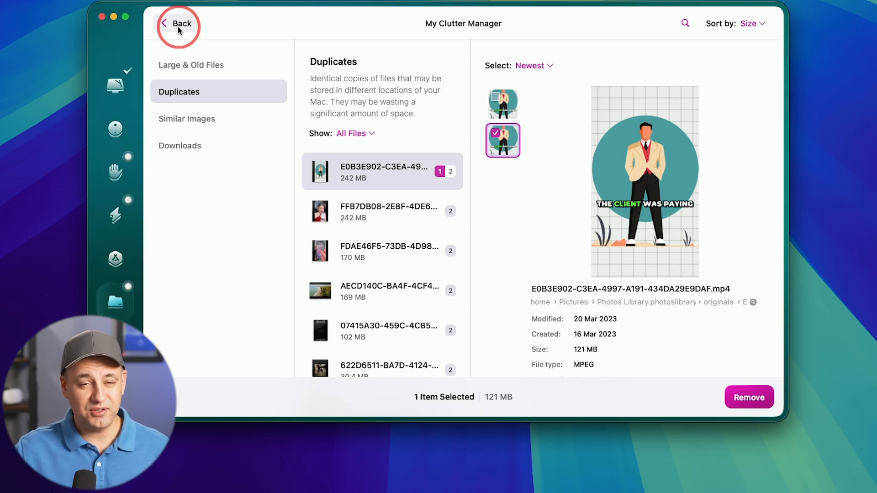
mouse_move(361, 105)
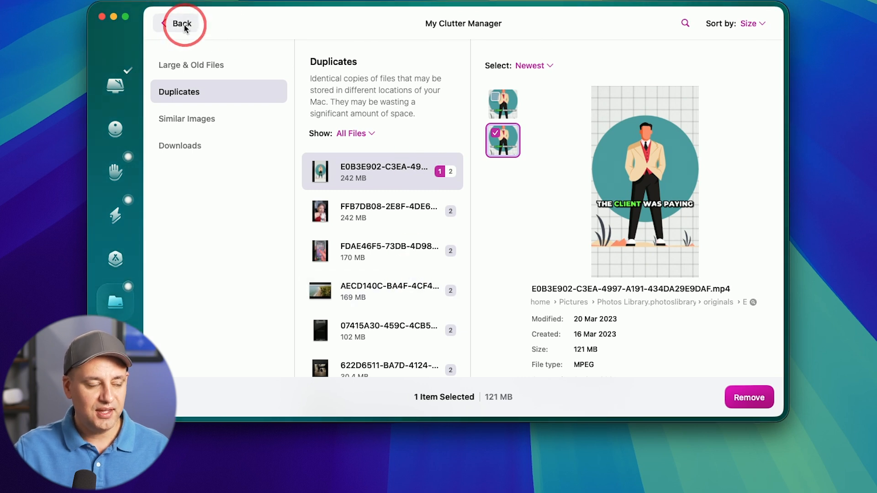
Go back to the My Clutter overview listing 1,508 files and 205 duplicates
left_click(180, 24)
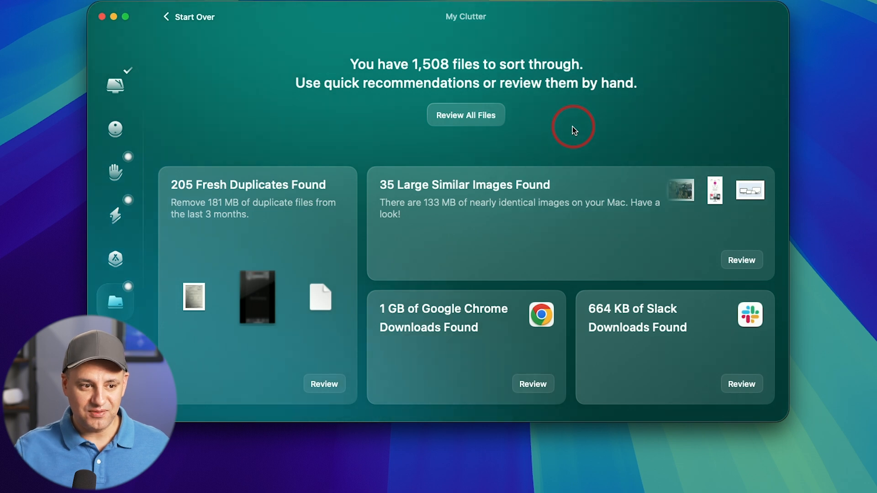
mouse_move(532, 218)
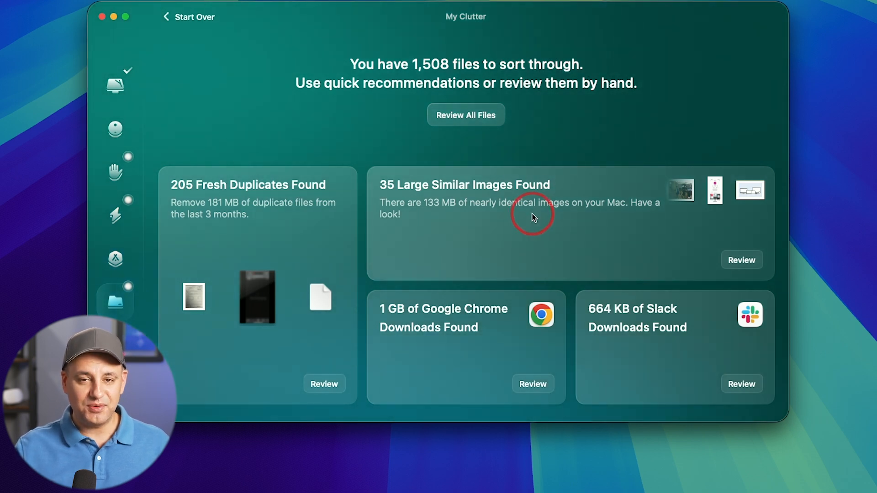
mouse_move(513, 238)
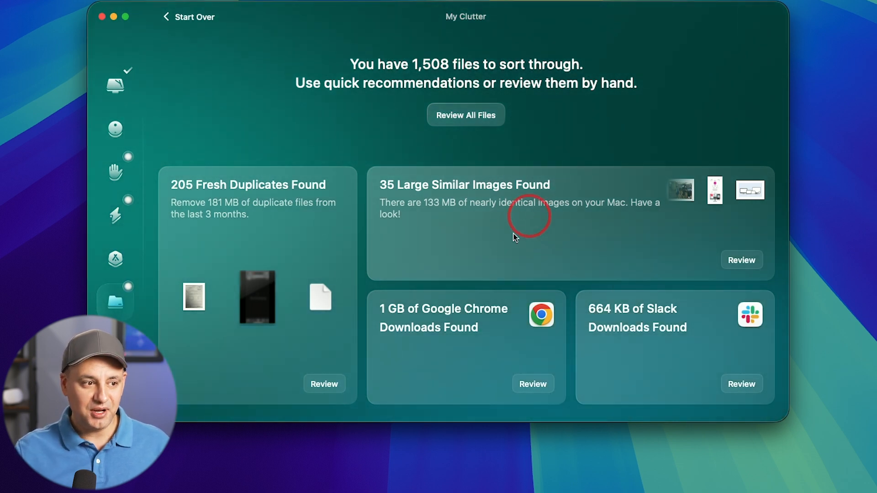
mouse_move(513, 217)
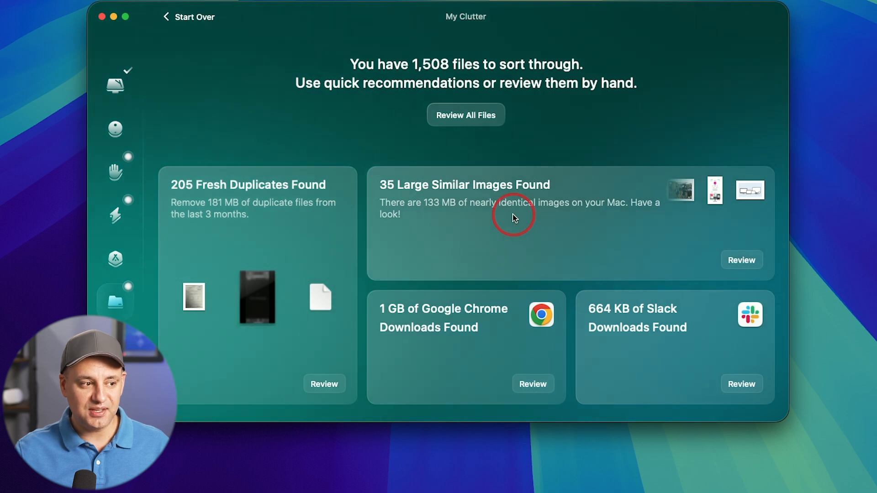
Review all files, mark the 1.9 GB recording and remove it to finish the cleanup
left_click(465, 115)
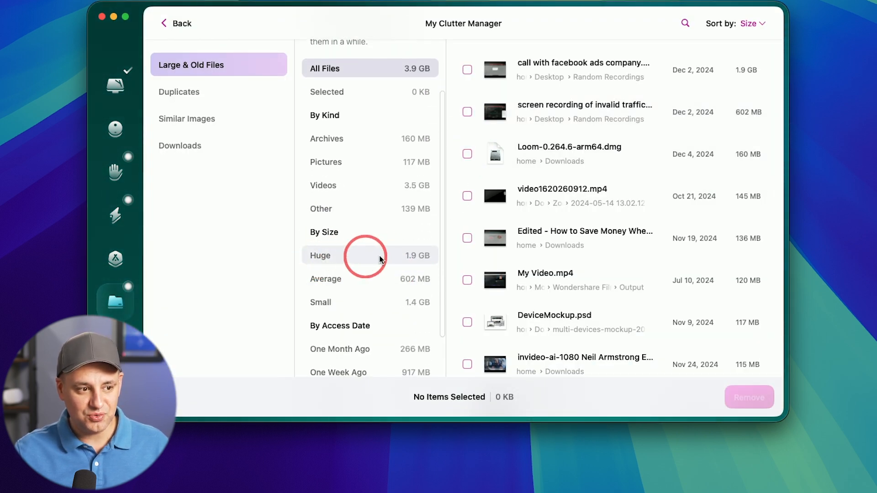
mouse_move(376, 258)
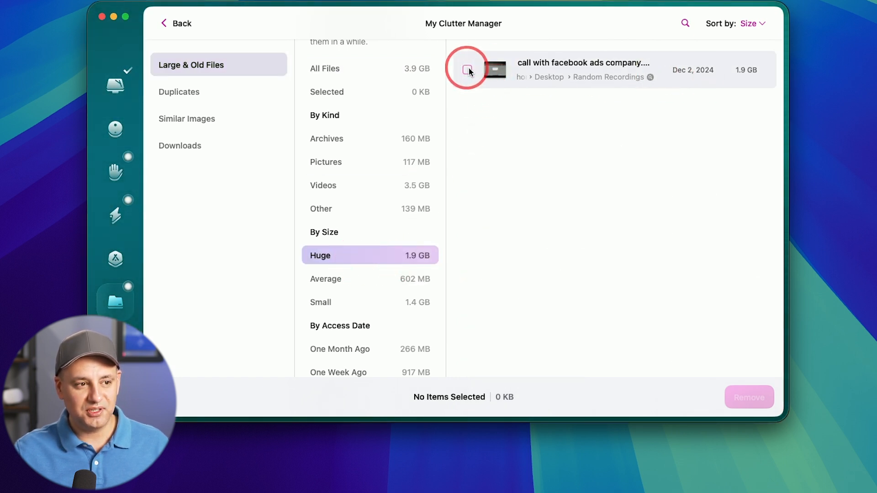
left_click(468, 70)
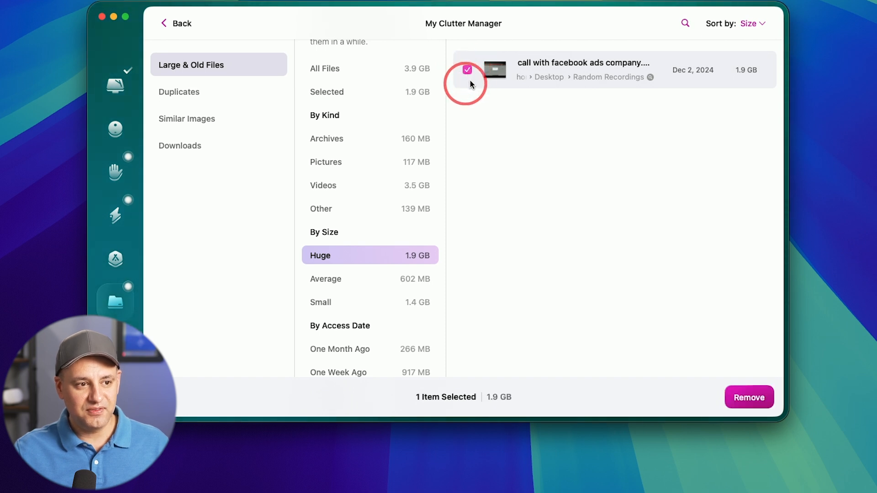
mouse_move(551, 128)
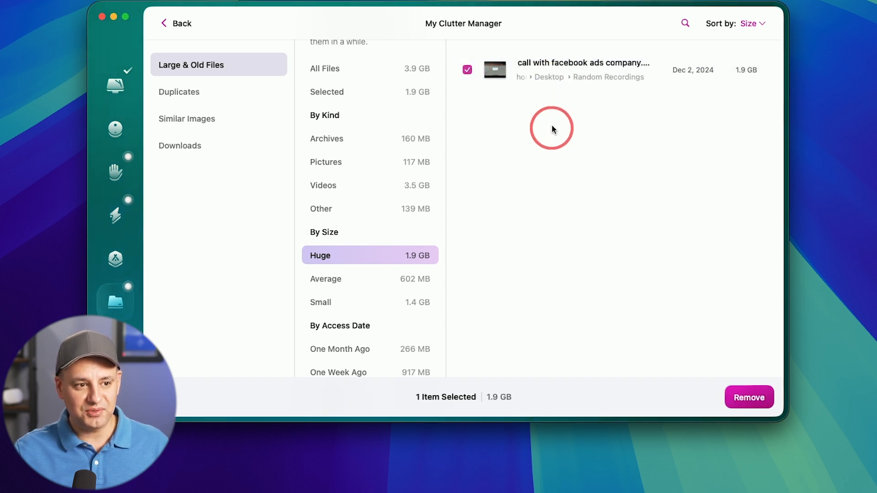
mouse_move(632, 83)
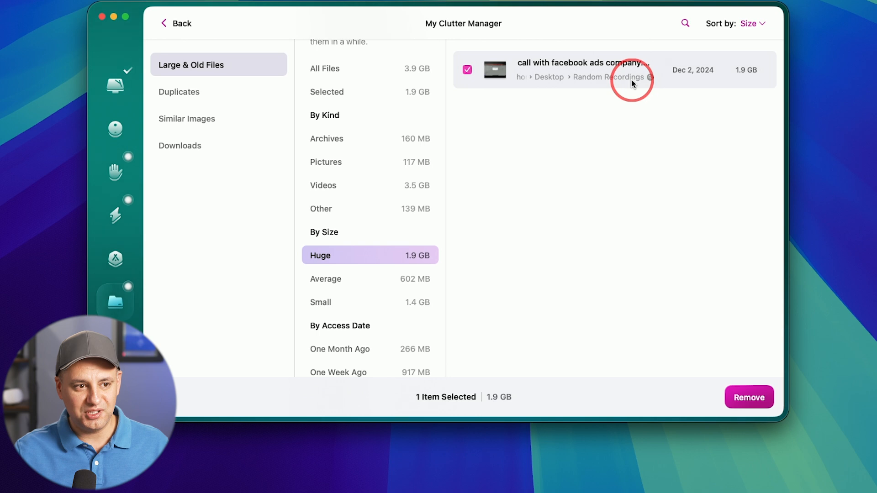
mouse_move(584, 75)
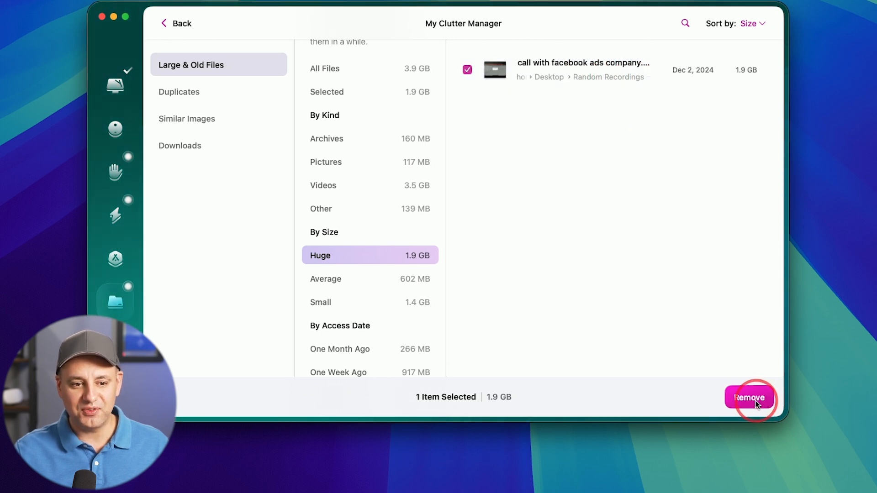
left_click(749, 398)
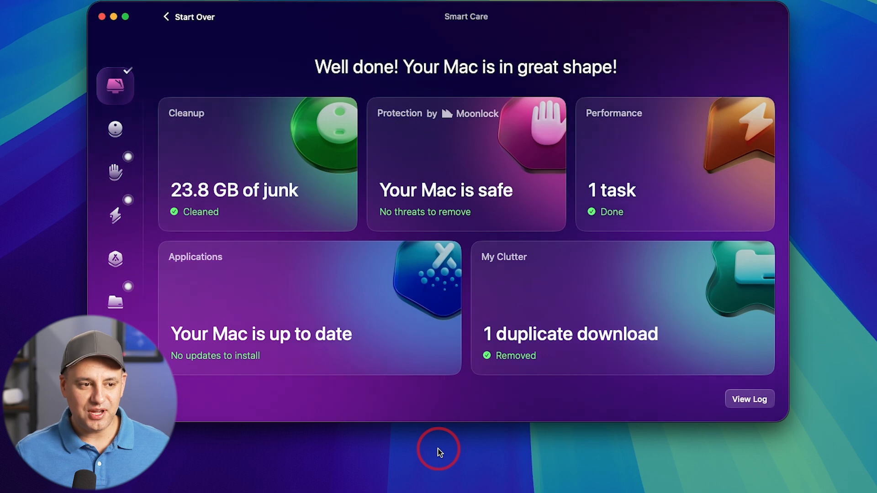